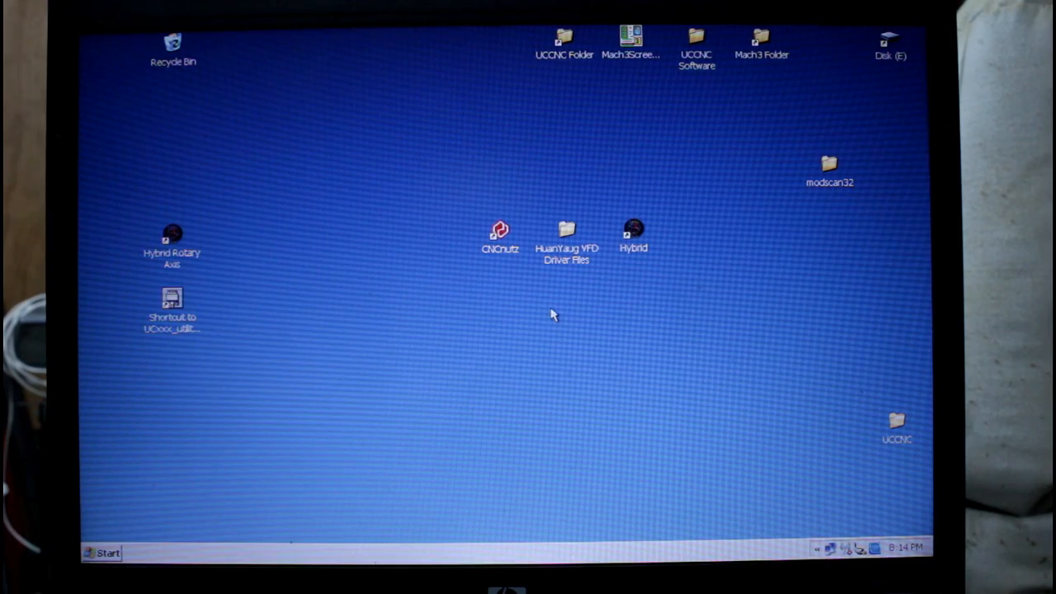
pyautogui.moveTo(567, 234)
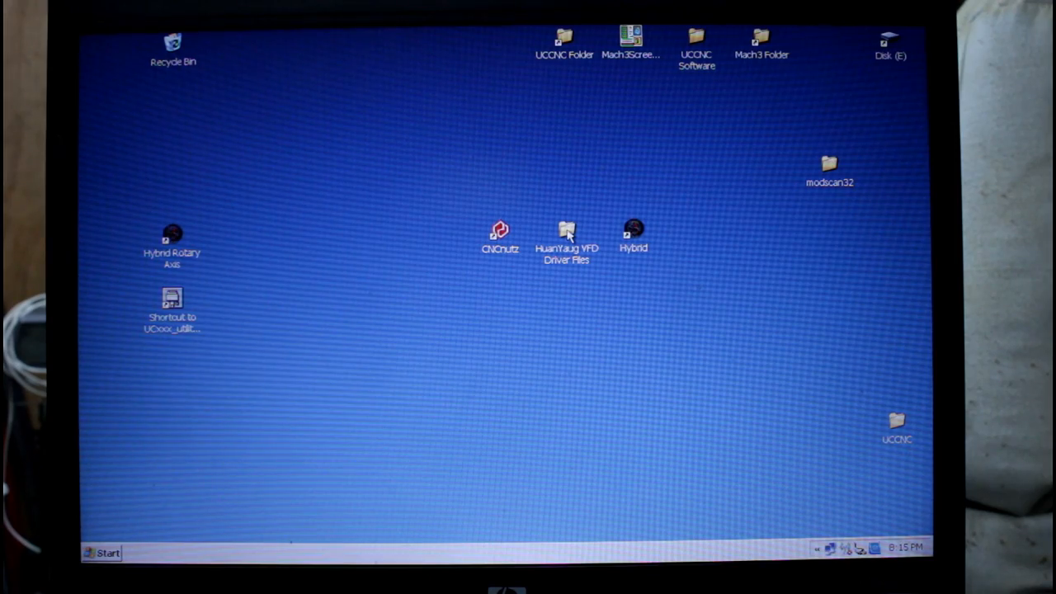
# - Open the HuanYaug VFD Driver Files Mach3 subfolder and cancel the Visual C++ 2008 setup
pyautogui.doubleClick(566, 235)
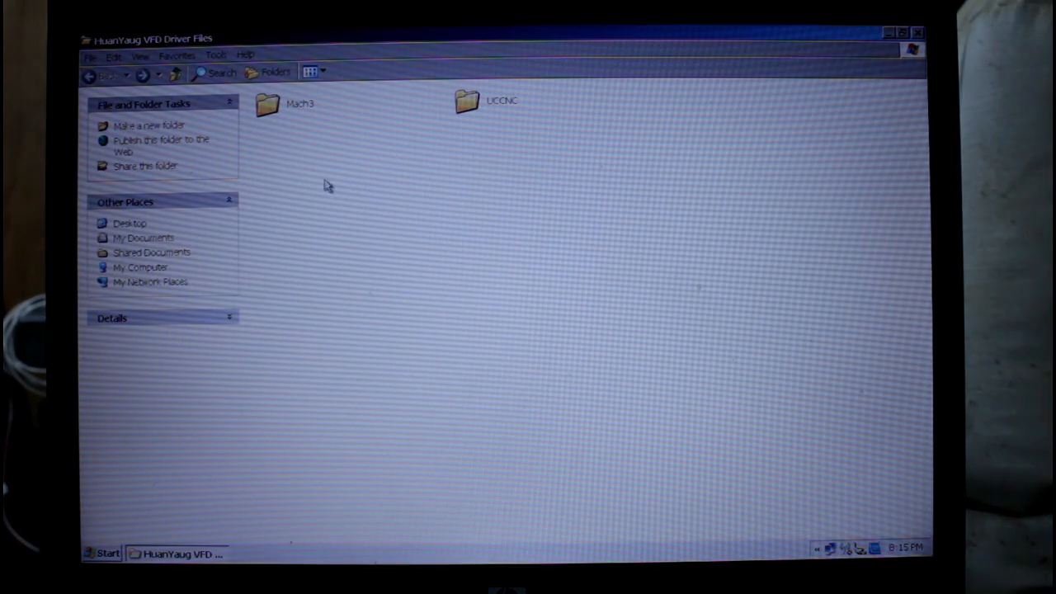
pyautogui.click(267, 103)
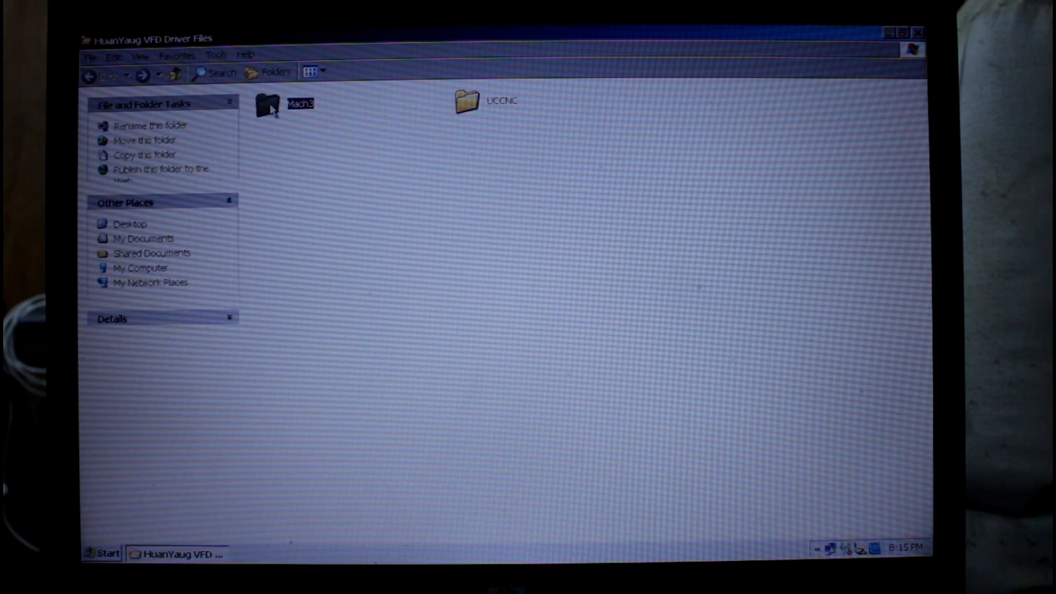
pyautogui.doubleClick(263, 102)
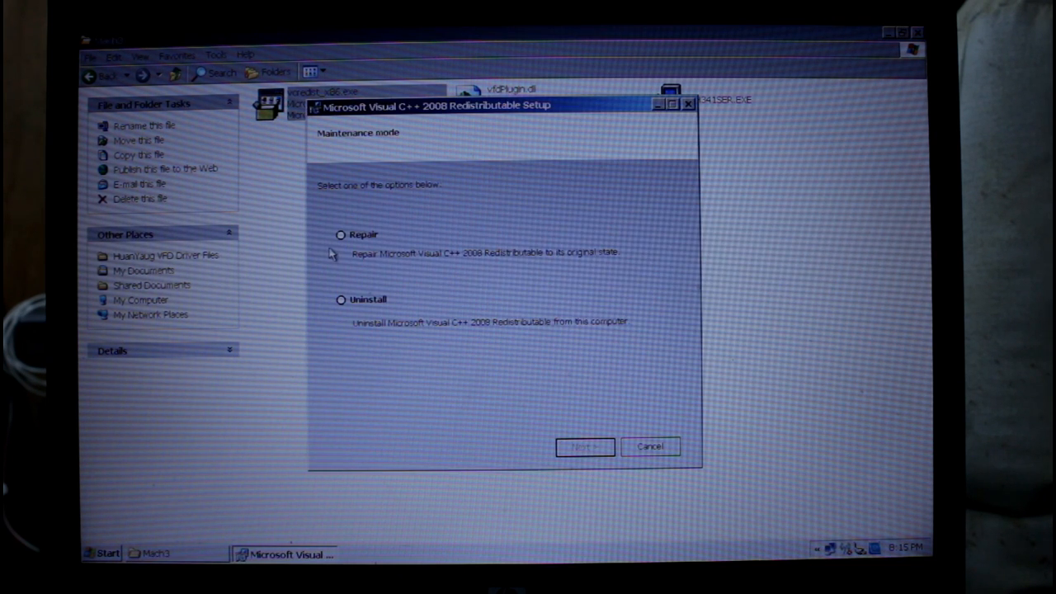
pyautogui.moveTo(400, 283)
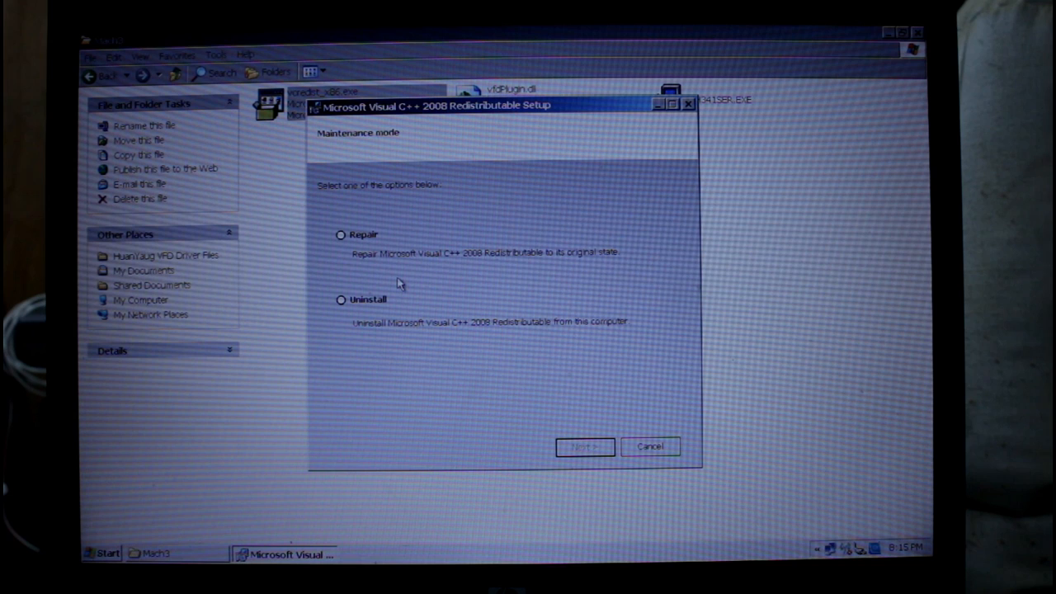
pyautogui.moveTo(561, 396)
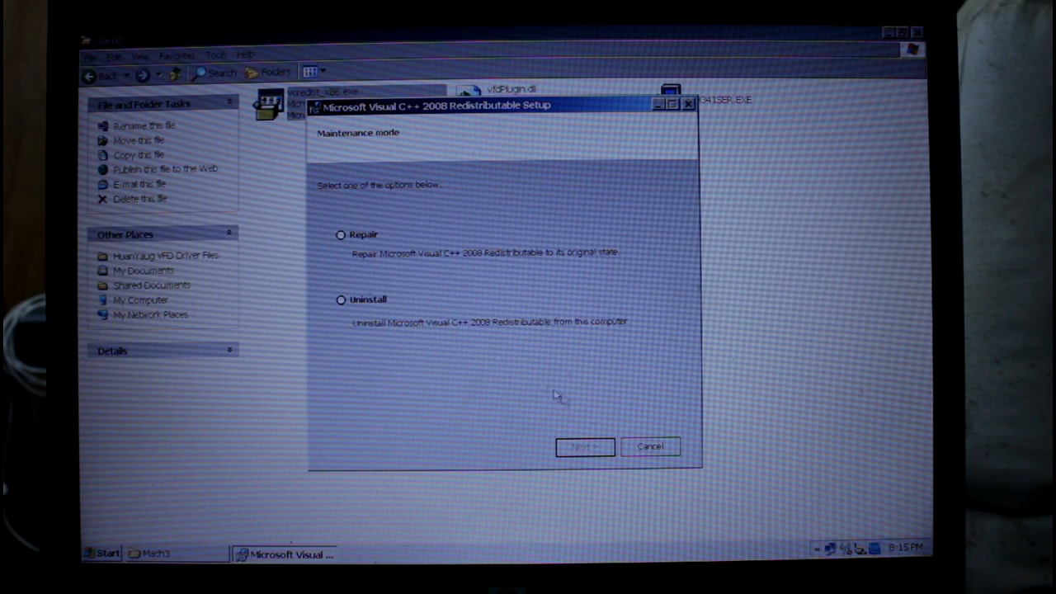
pyautogui.click(650, 446)
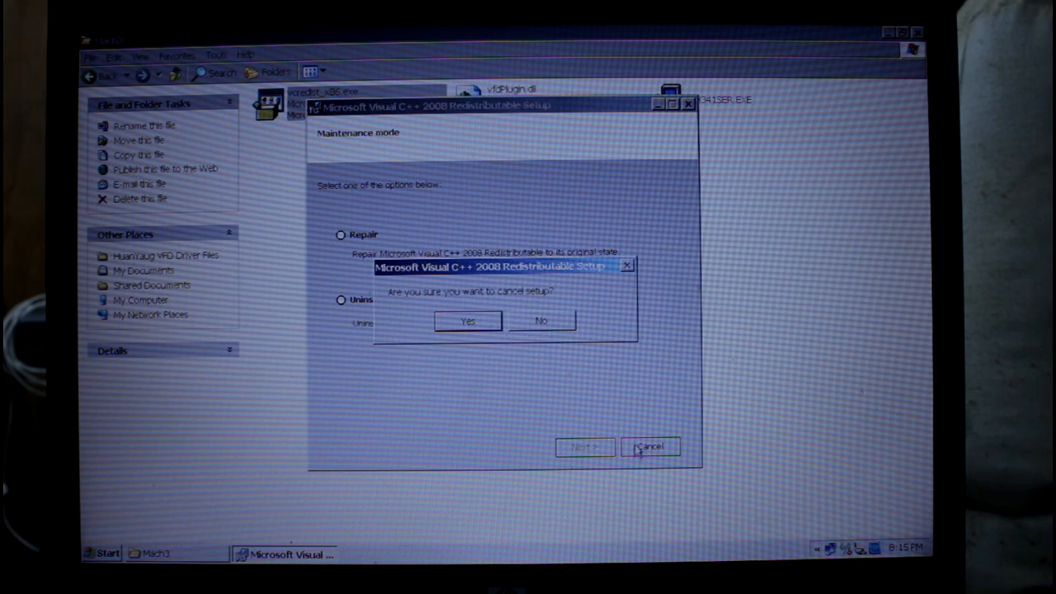
pyautogui.click(467, 320)
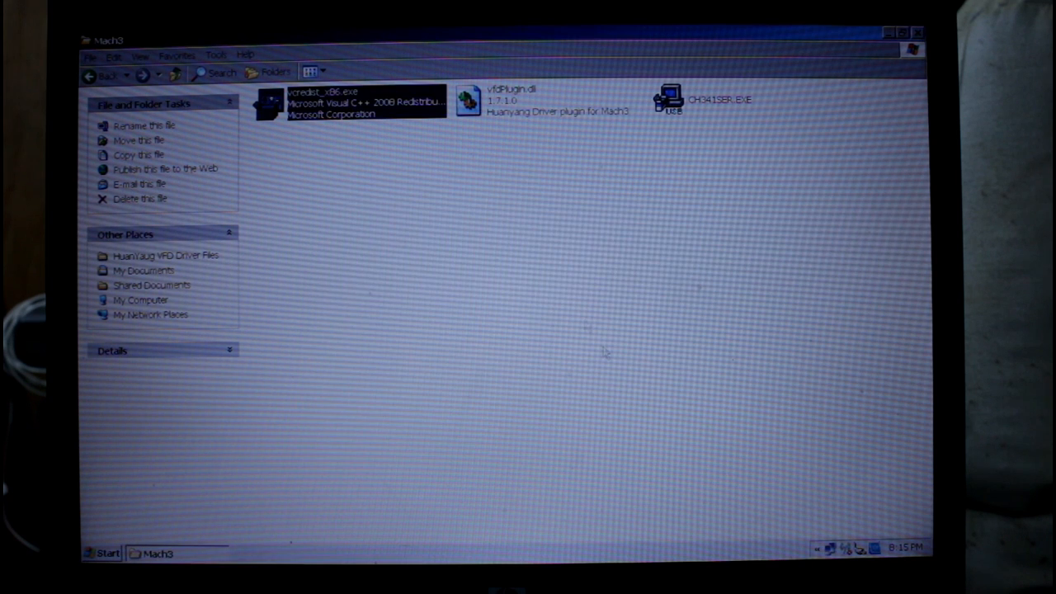
# - Copy vfdPlugin.dll into C:\Mach3\PlugIns and close the Explorer window
pyautogui.rightClick(507, 99)
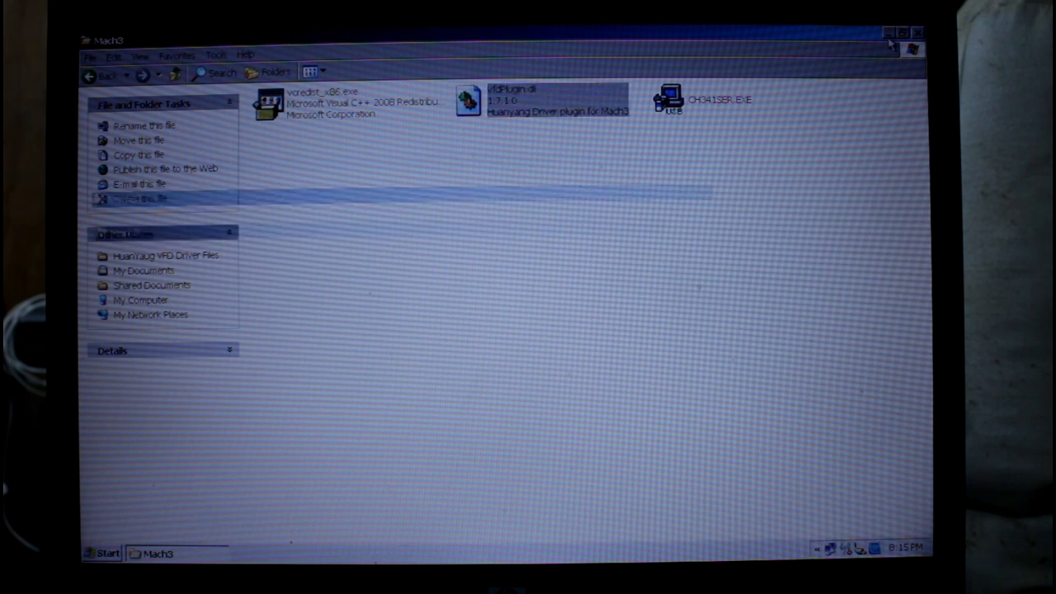
pyautogui.click(887, 33)
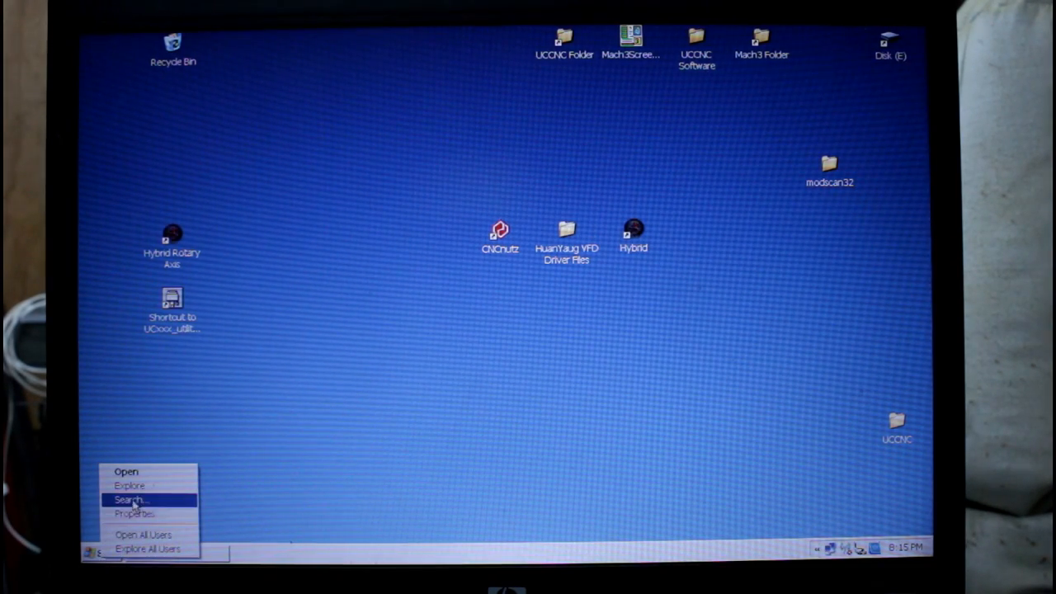
pyautogui.click(130, 485)
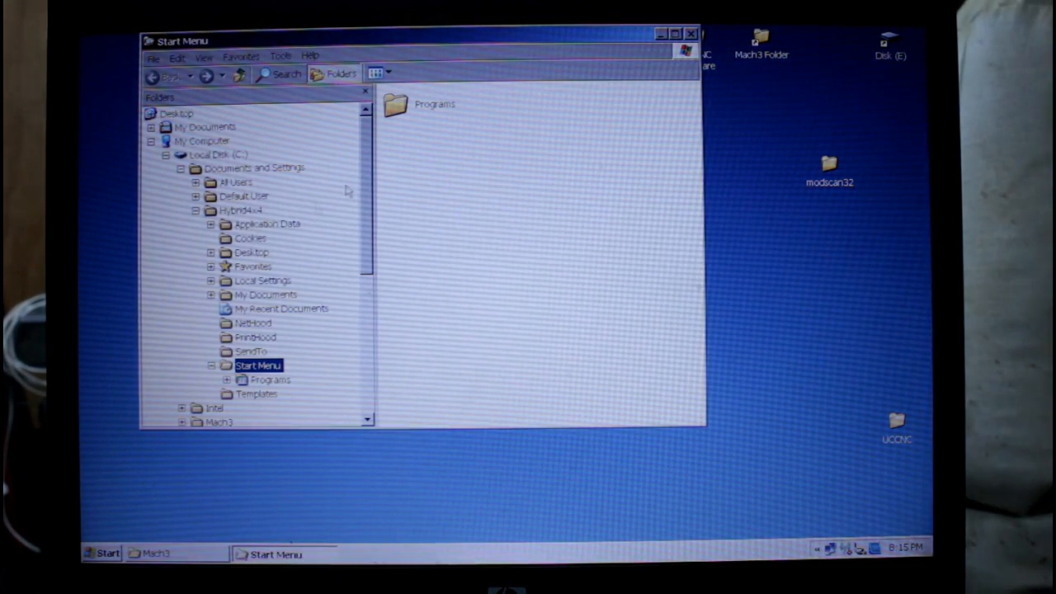
pyautogui.scroll(-3)
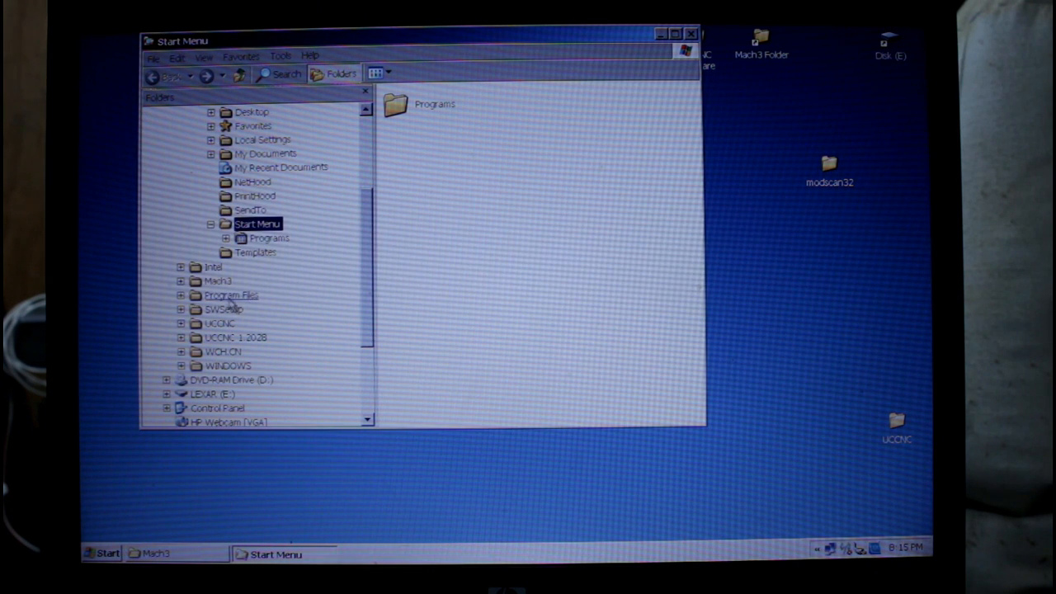
pyautogui.click(218, 281)
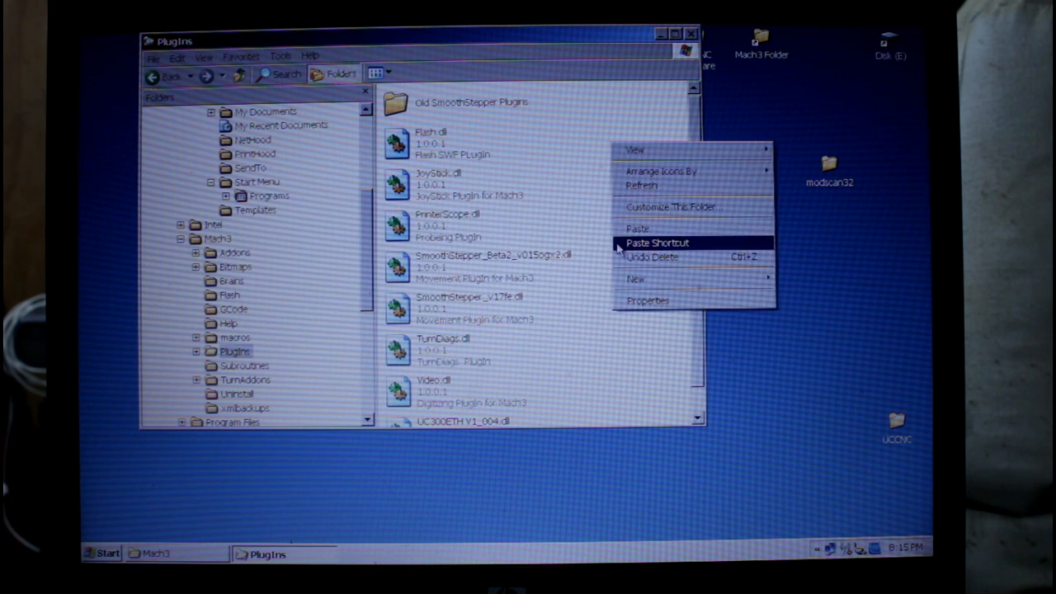
pyautogui.click(637, 227)
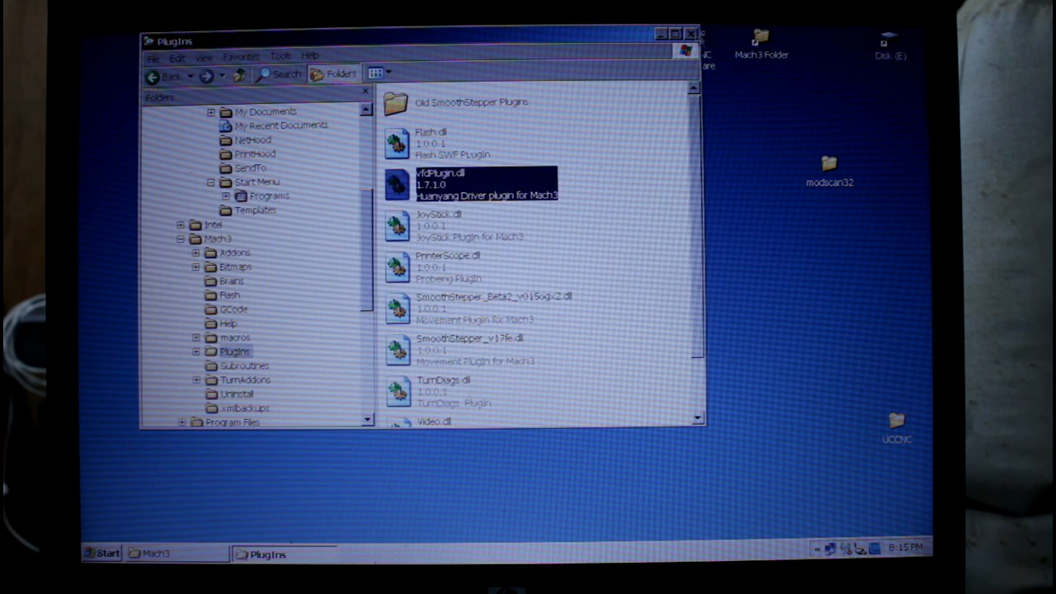
pyautogui.click(664, 34)
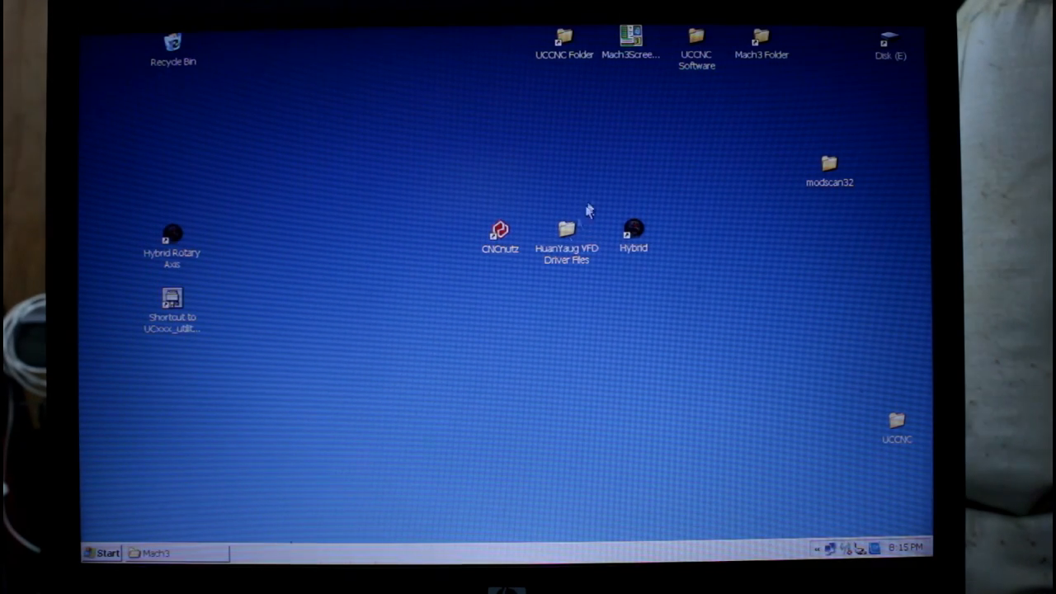
# - Run CH341SER.EXE from the Mach3 driver folder to install the CH340 driver and confirm success
pyautogui.doubleClick(565, 229)
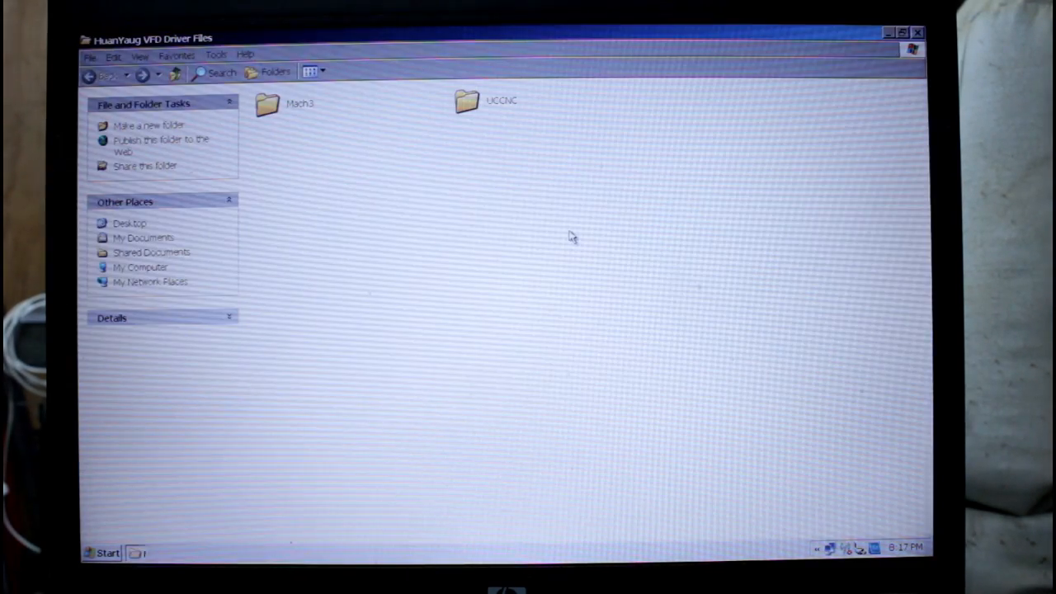
pyautogui.doubleClick(267, 100)
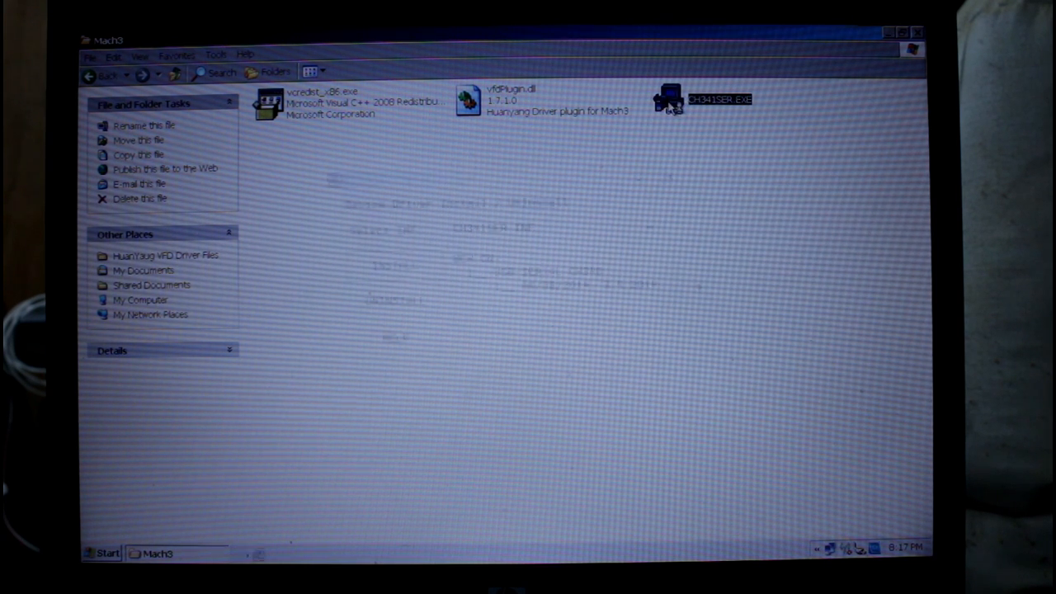
pyautogui.doubleClick(668, 99)
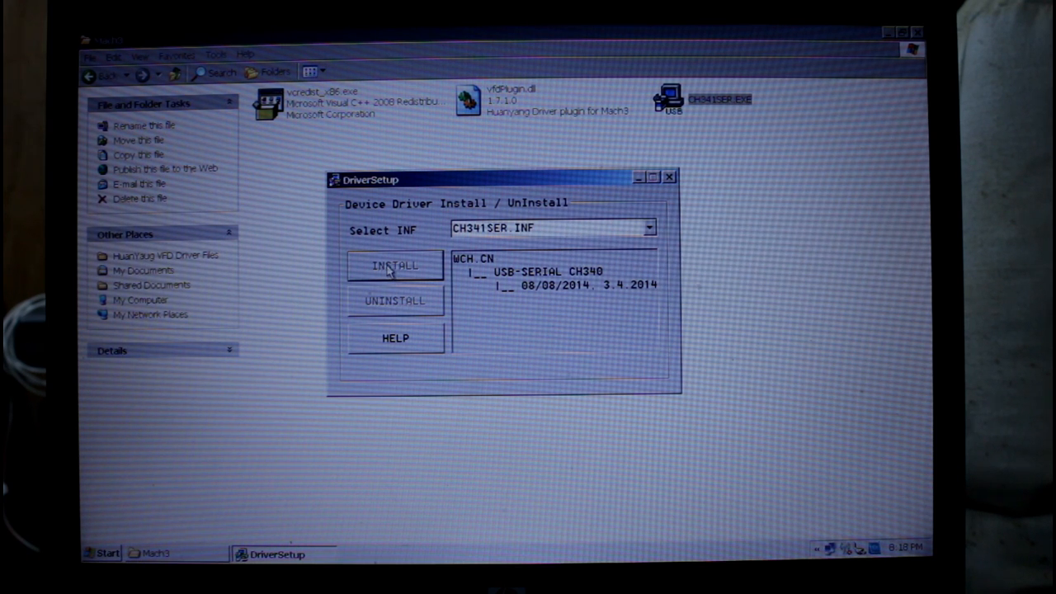
pyautogui.click(395, 266)
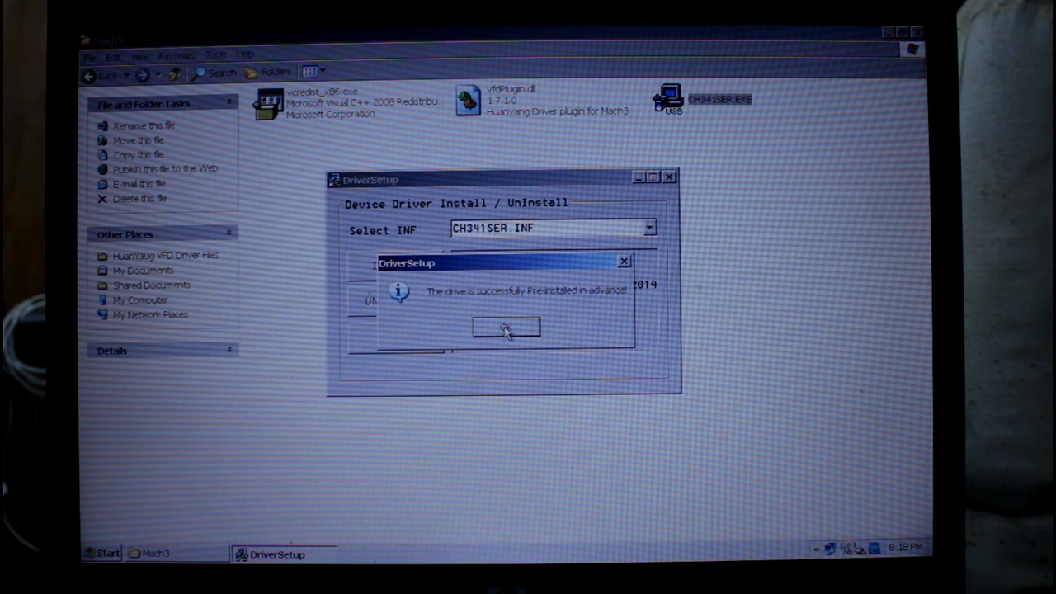
pyautogui.click(505, 327)
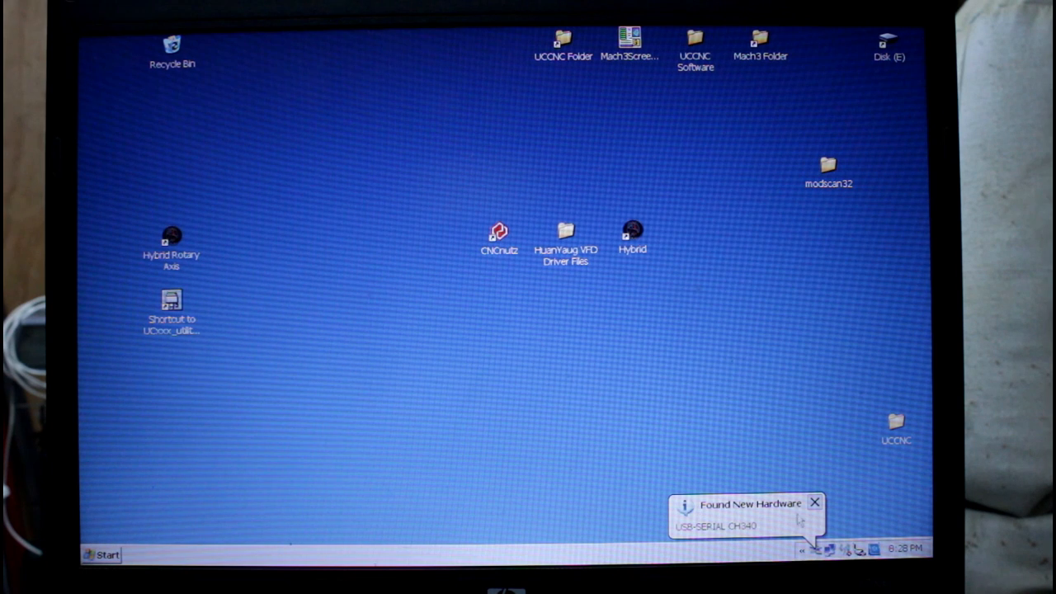
pyautogui.moveTo(749, 509)
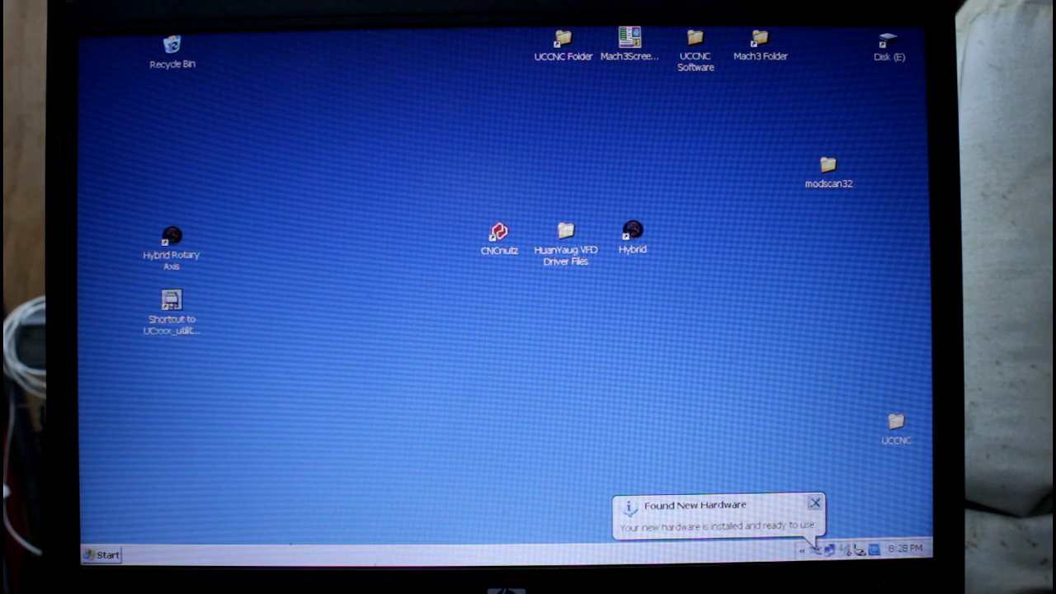
# - Dismiss the hardware notification and open Device Manager from My Computer's system properties
pyautogui.click(814, 504)
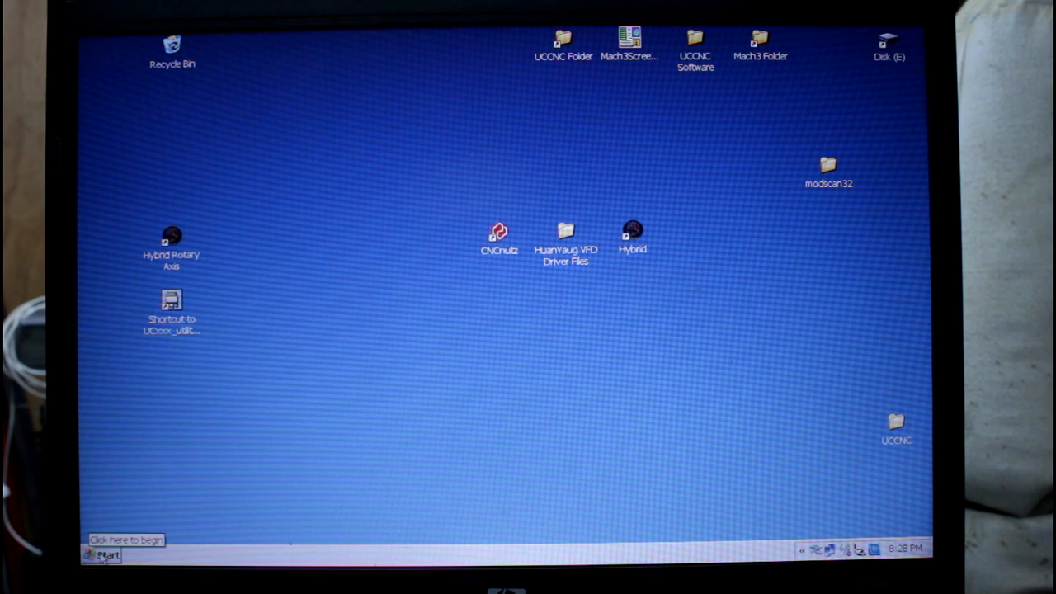
pyautogui.click(102, 555)
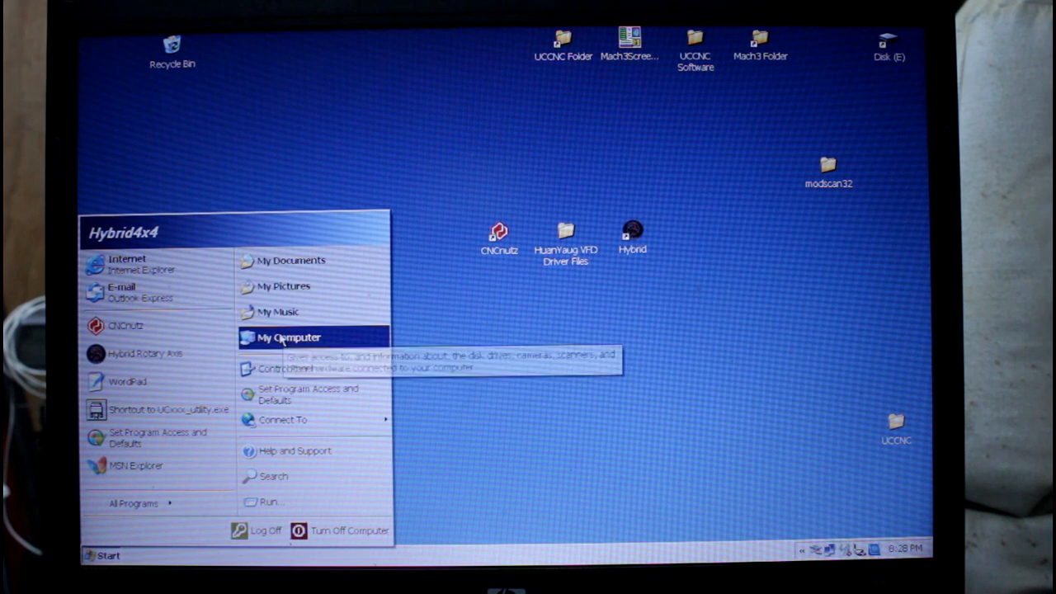
pyautogui.rightClick(288, 337)
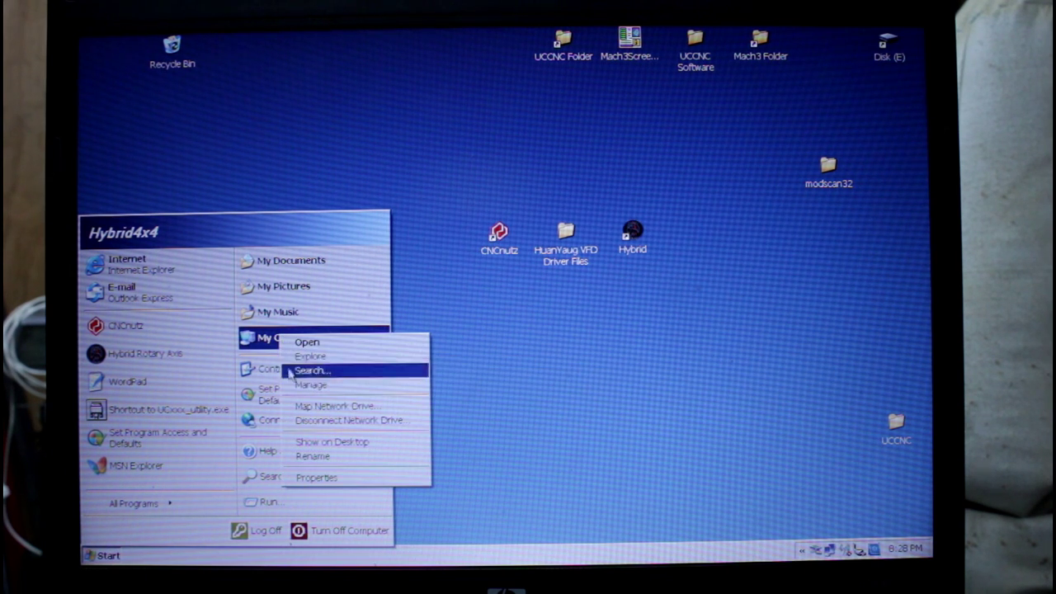
pyautogui.click(316, 477)
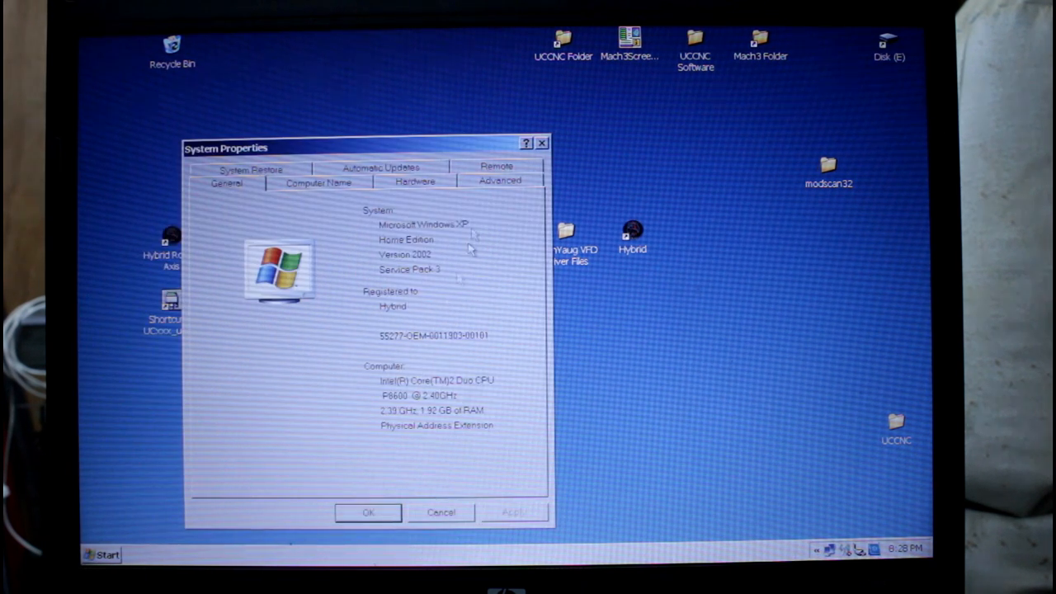
pyautogui.click(415, 180)
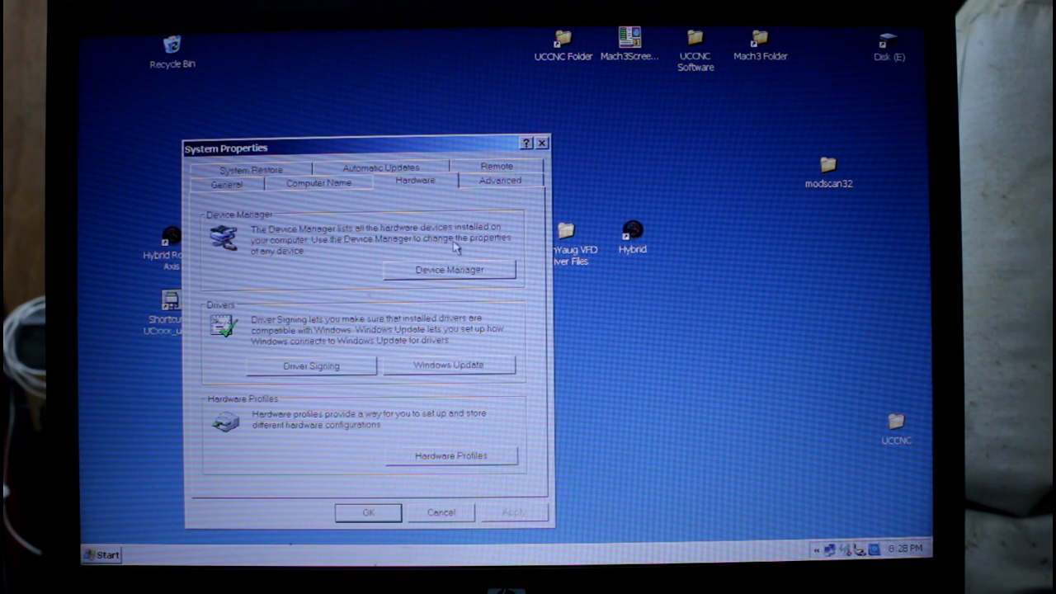
pyautogui.click(449, 270)
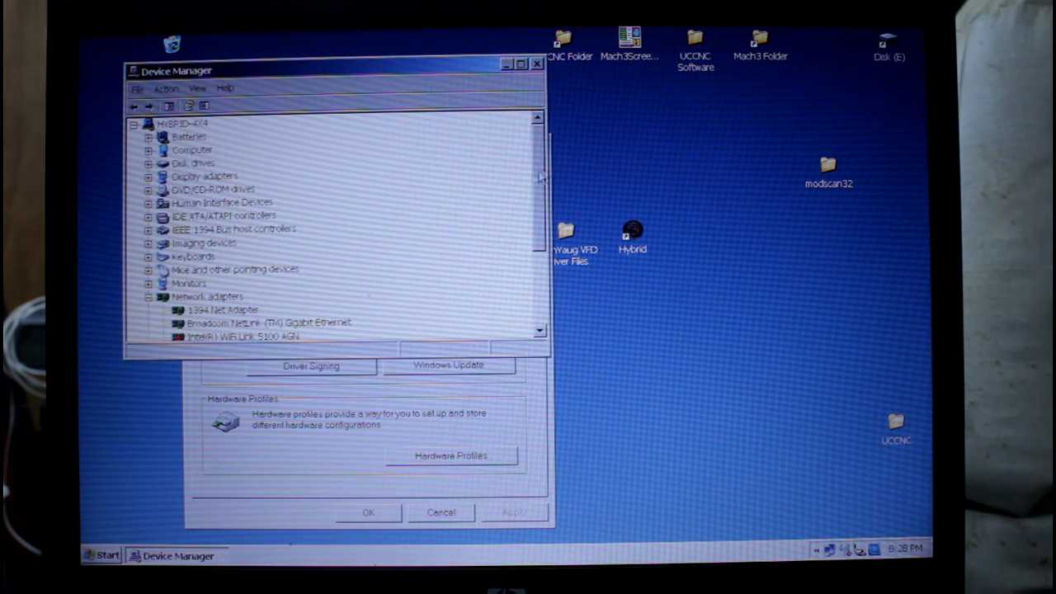
# - Verify USB-SERIAL CH340 (COM3) uses 9600 baud, 8 bits, no parity, 1 stop bit, then close Device Manager
pyautogui.scroll(-3)
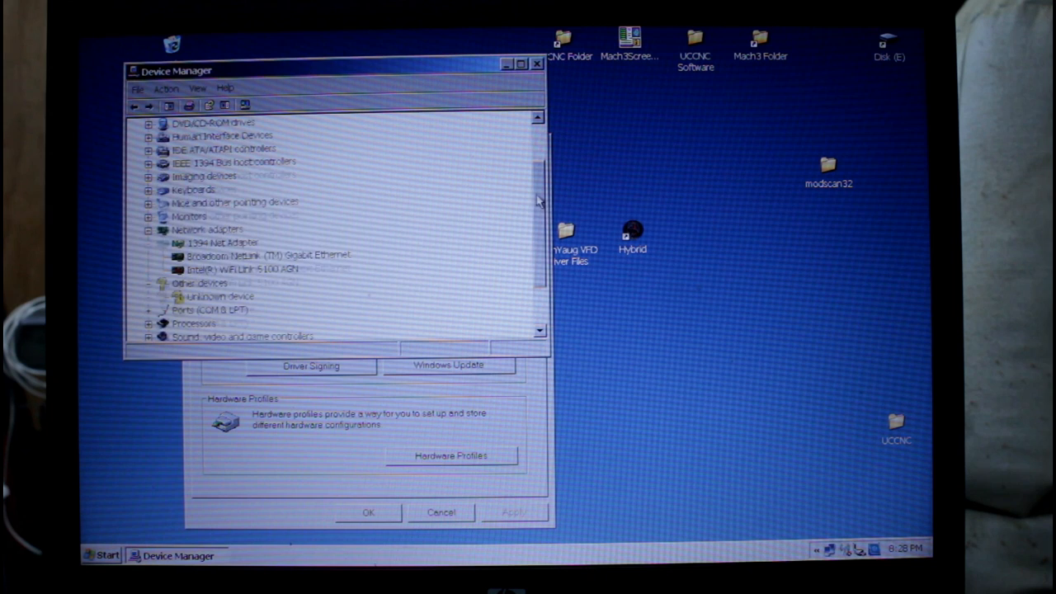
pyautogui.scroll(-3)
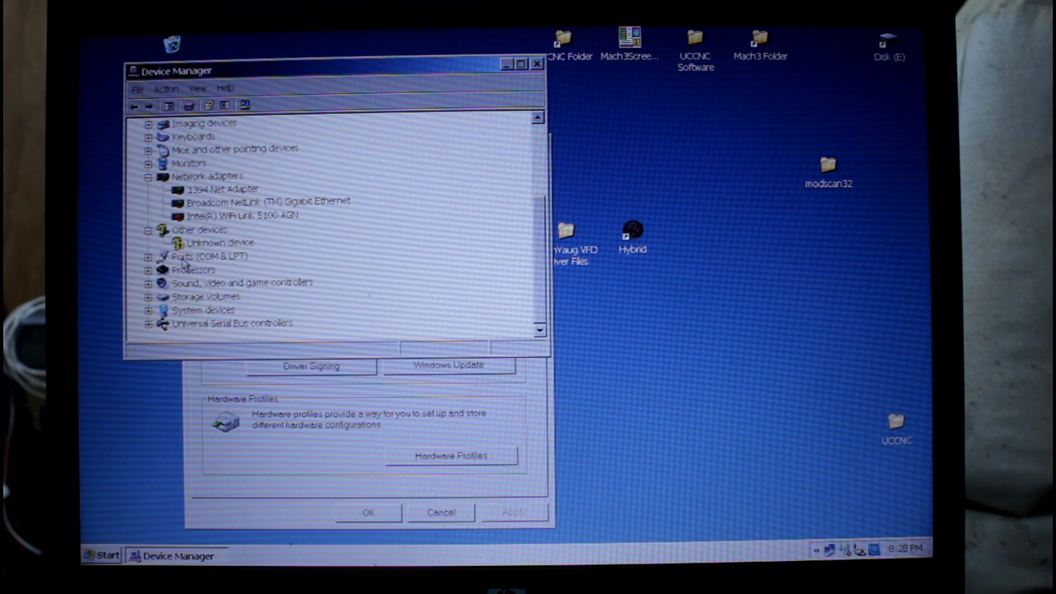
pyautogui.click(161, 256)
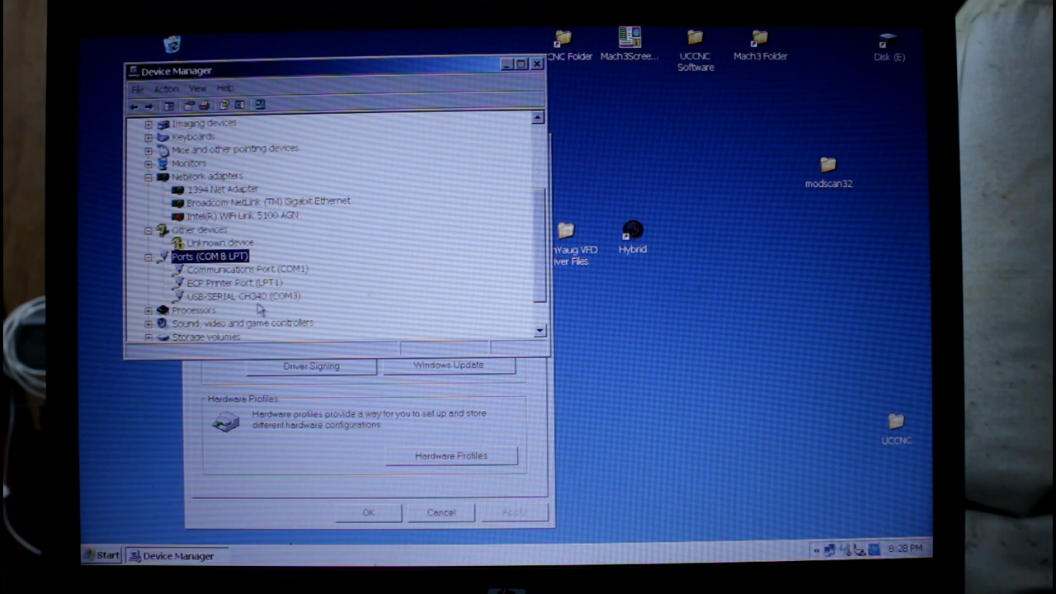
pyautogui.moveTo(199, 302)
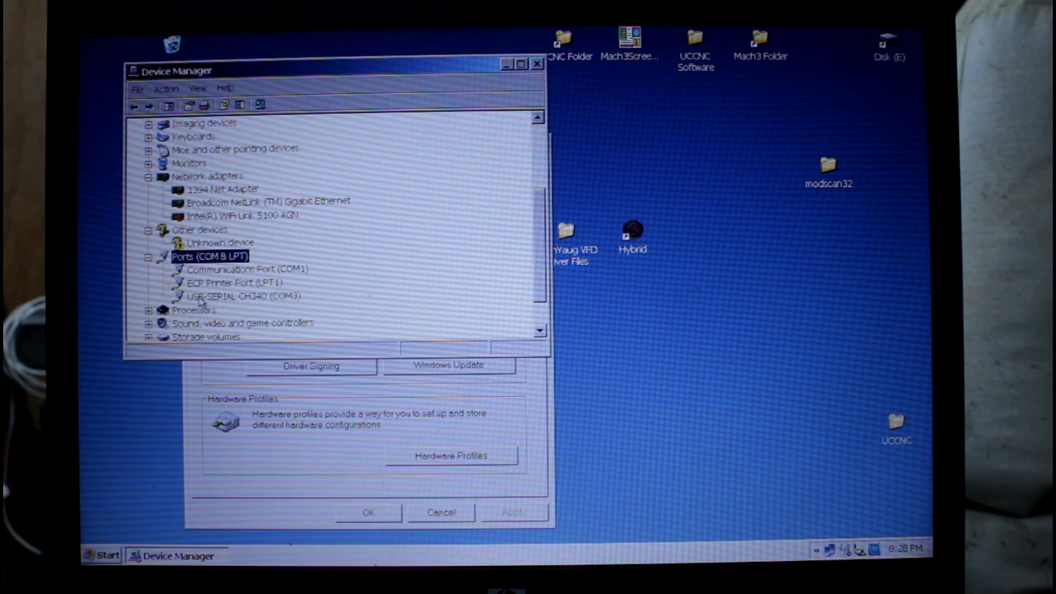
pyautogui.moveTo(235, 303)
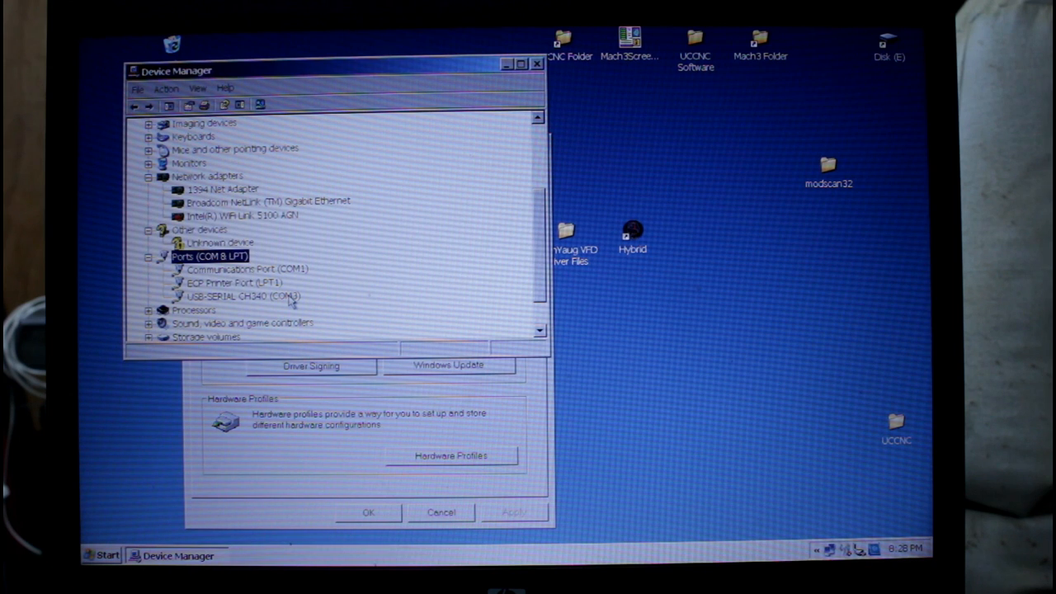
pyautogui.doubleClick(243, 296)
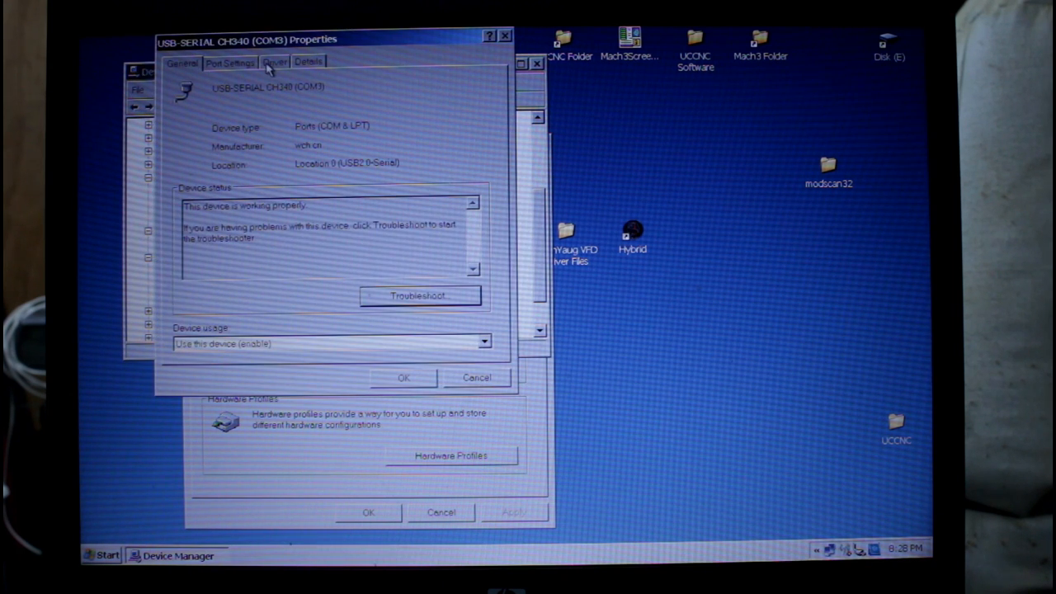
pyautogui.click(229, 62)
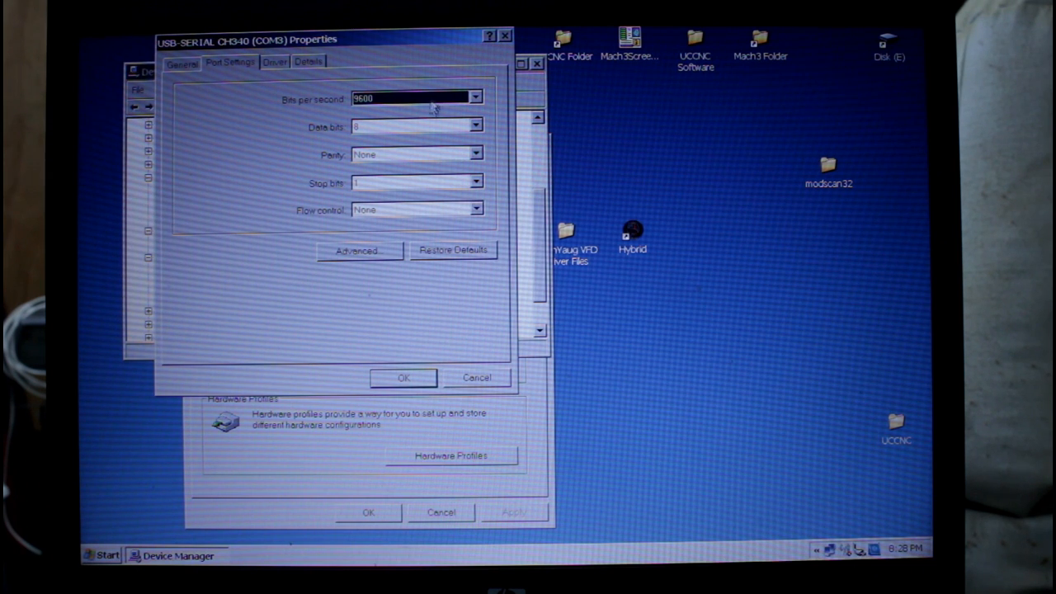
pyautogui.moveTo(404, 162)
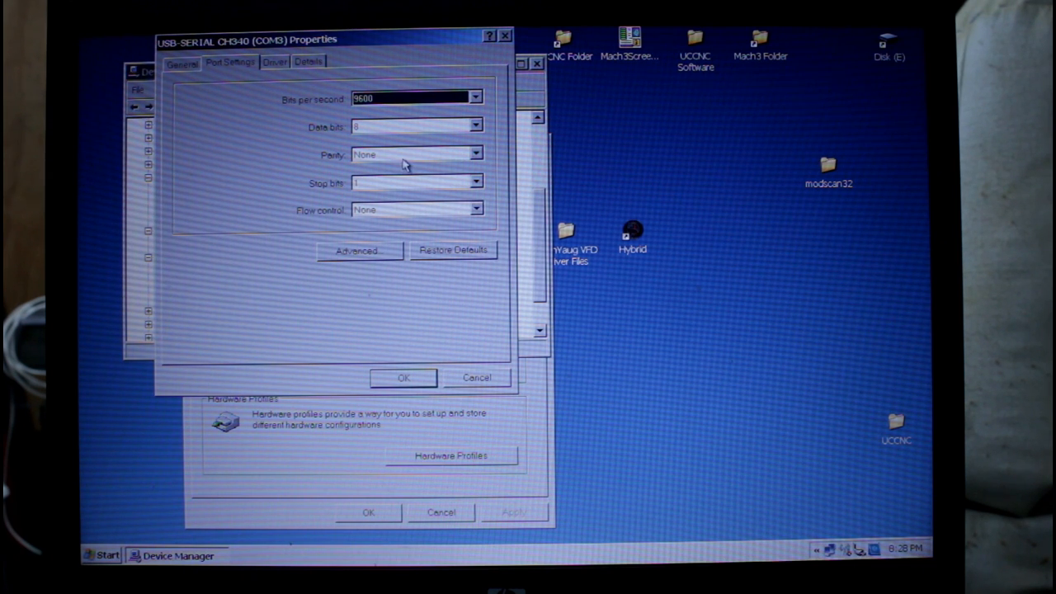
pyautogui.moveTo(389, 188)
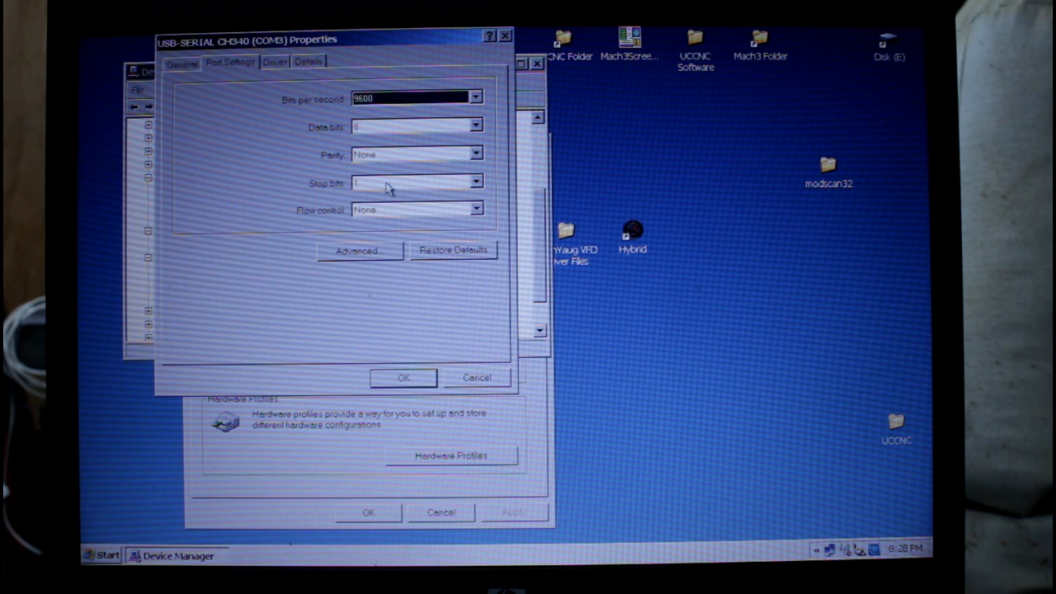
pyautogui.moveTo(400, 380)
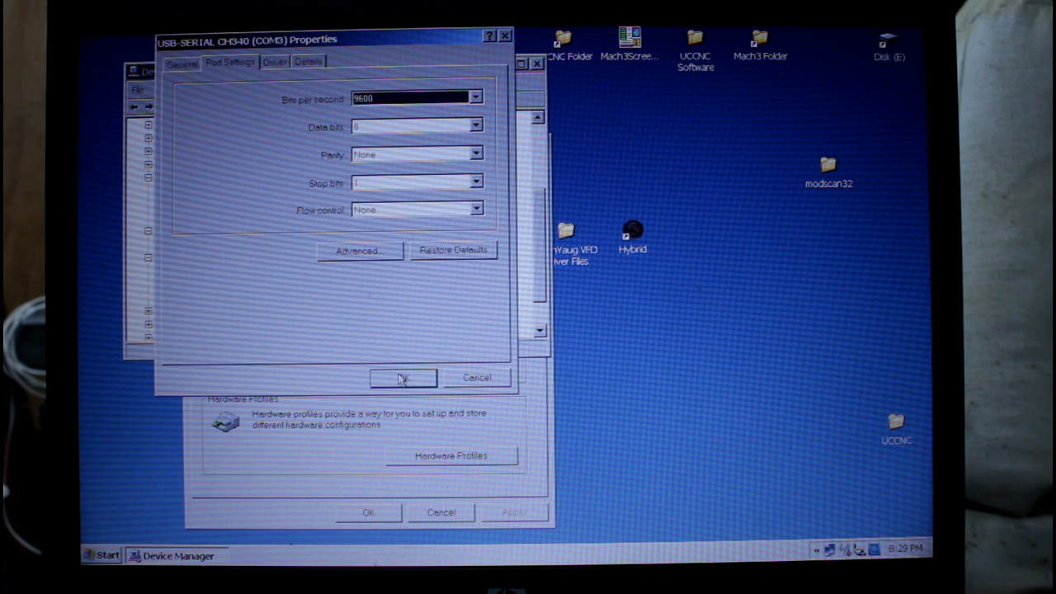
pyautogui.click(403, 377)
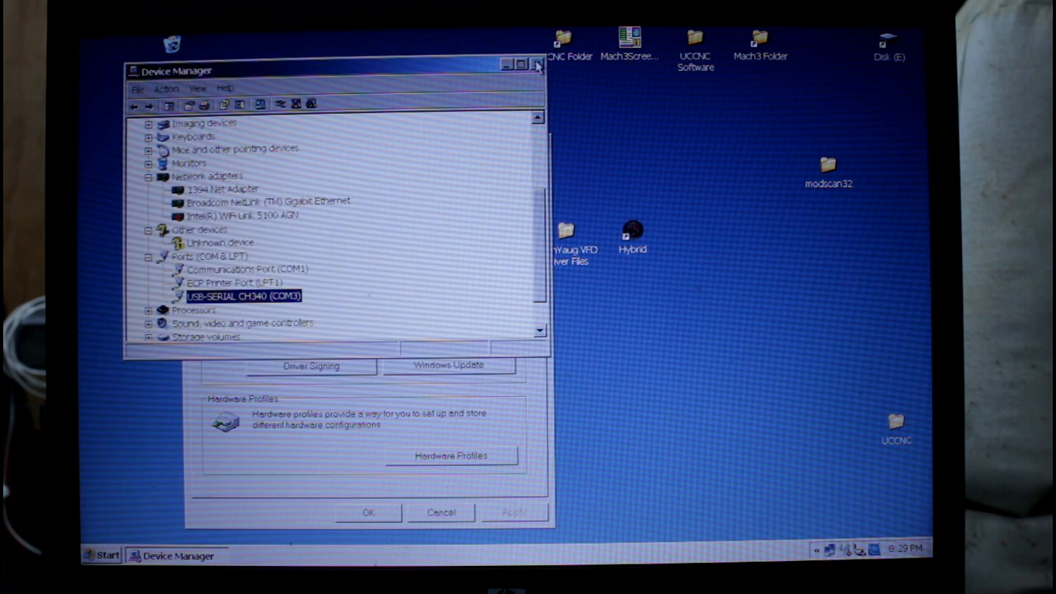
pyautogui.click(537, 64)
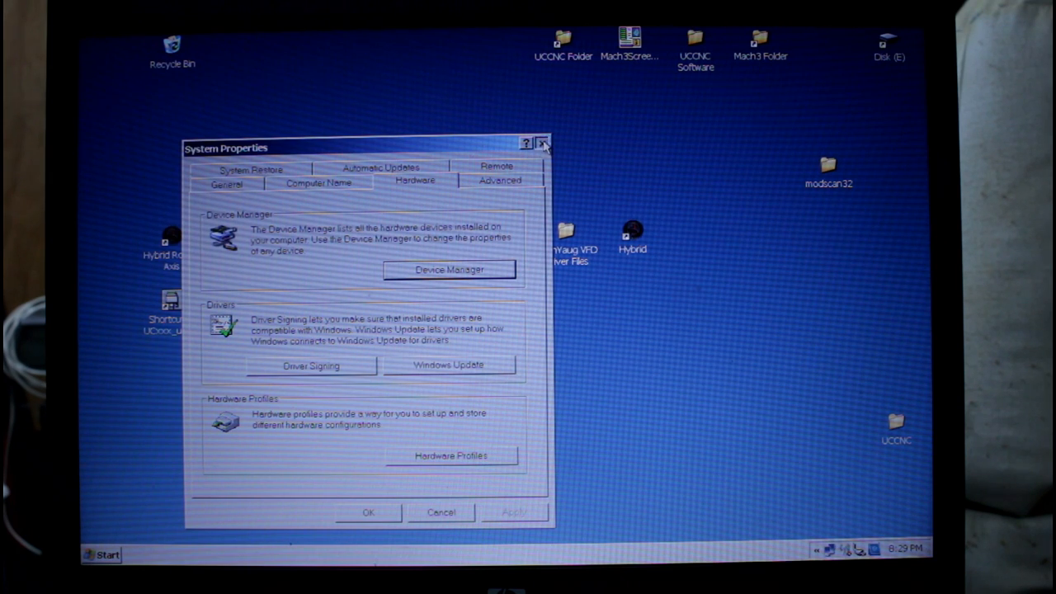
# - Close system properties and tick the VFD-Driver plugin in Config Plugins
pyautogui.click(543, 143)
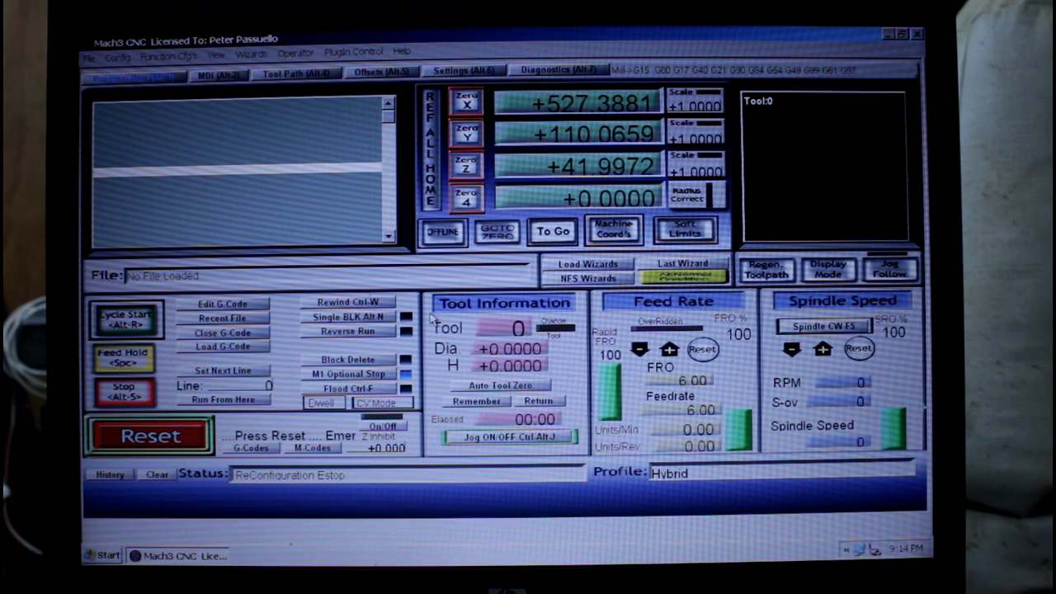
pyautogui.click(118, 57)
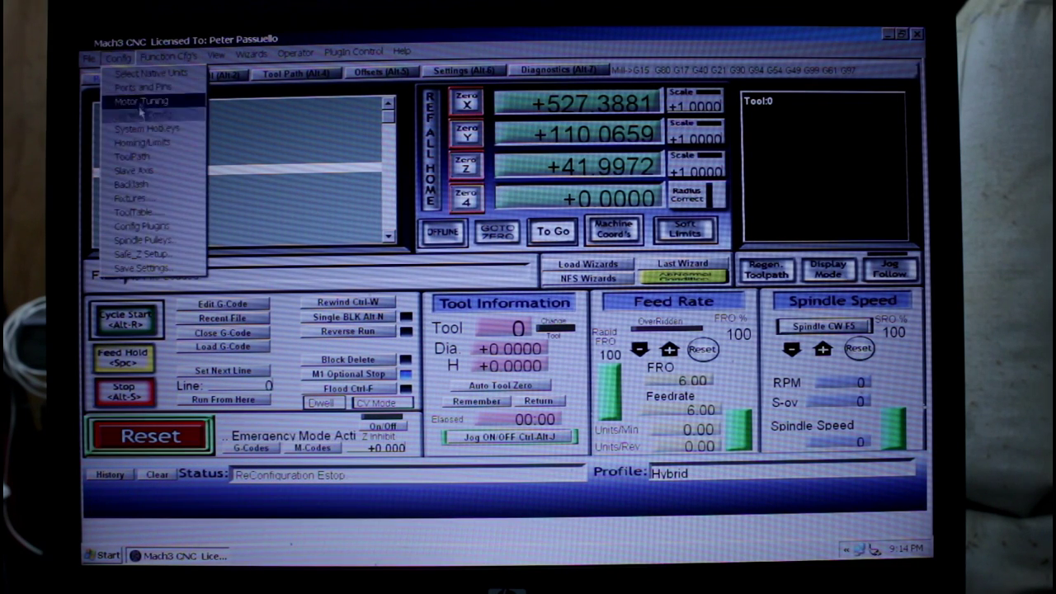
pyautogui.click(142, 226)
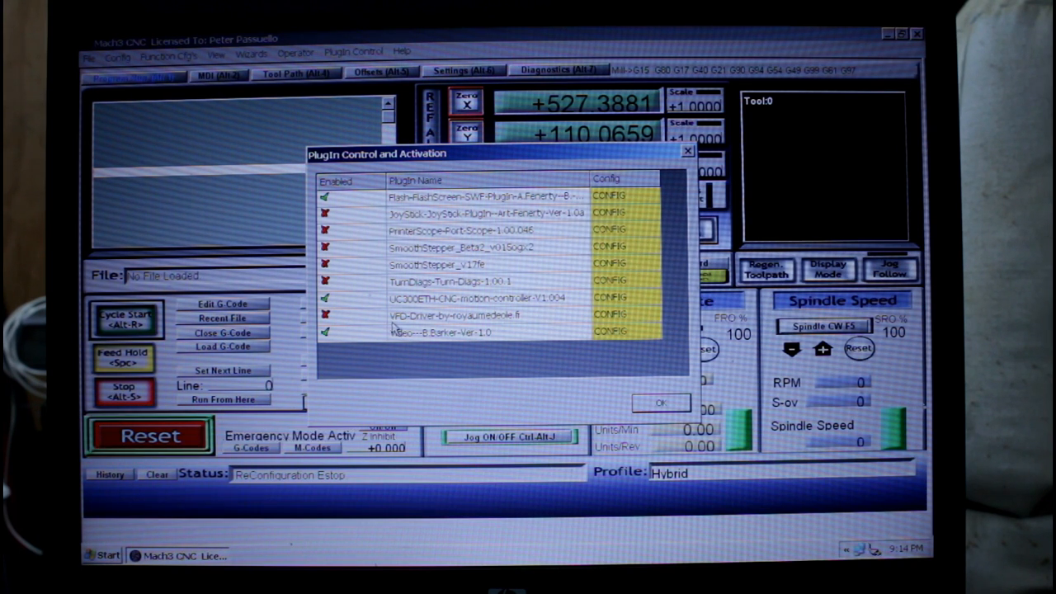
pyautogui.click(347, 315)
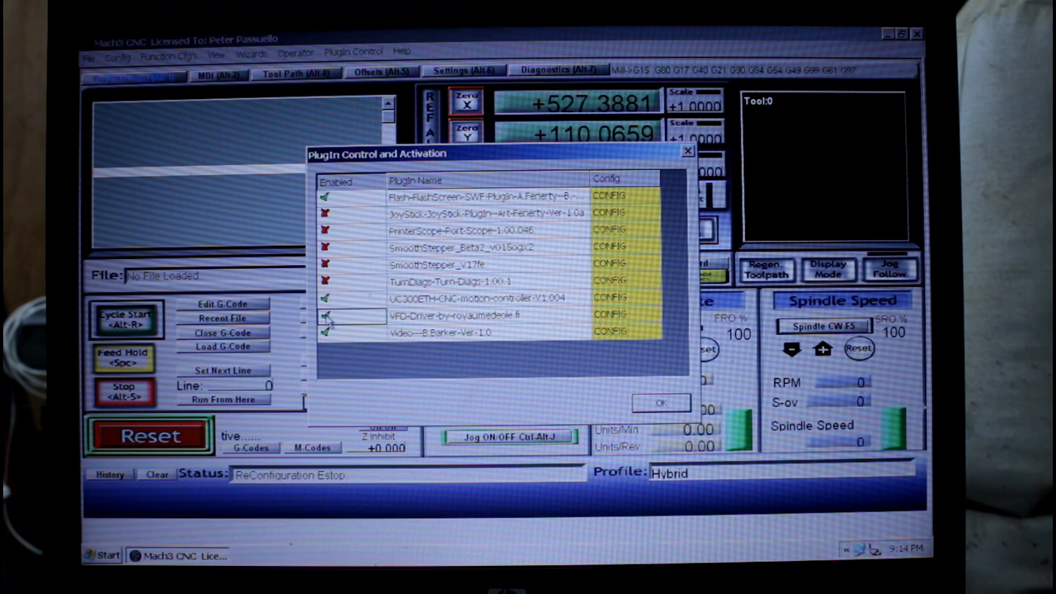
# - Configure VFD-Driver for COM port 3, 9600 baud, address 1, accepting 6000–24000 rpm
pyautogui.click(611, 314)
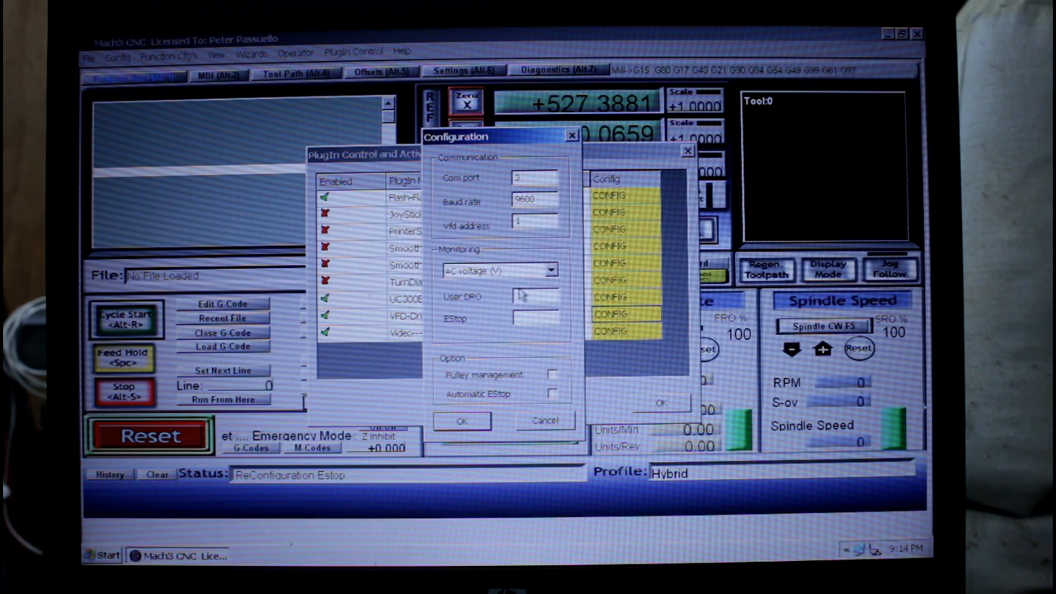
pyautogui.moveTo(505, 325)
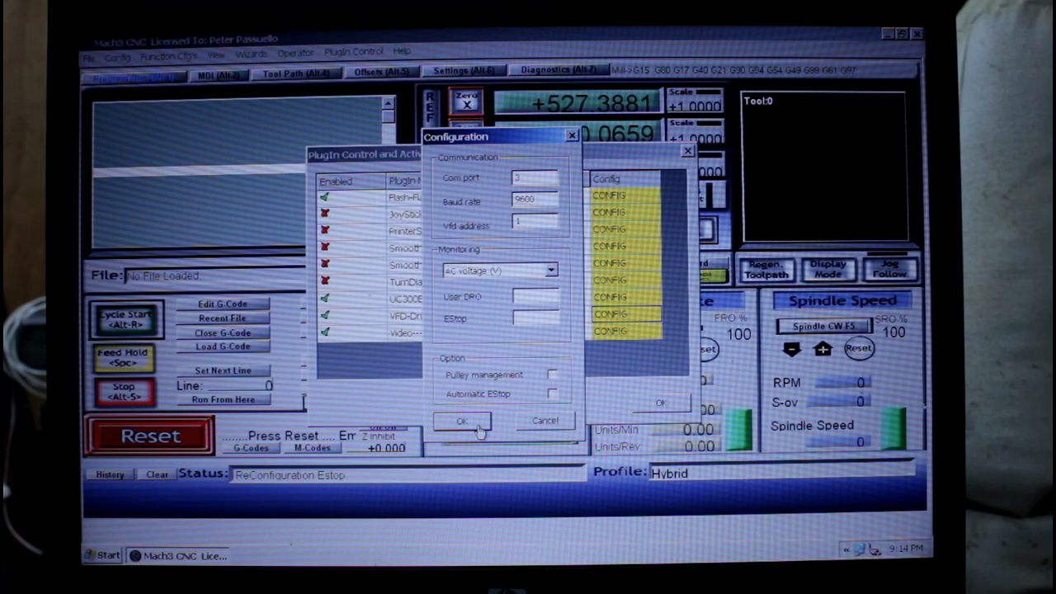
pyautogui.click(462, 421)
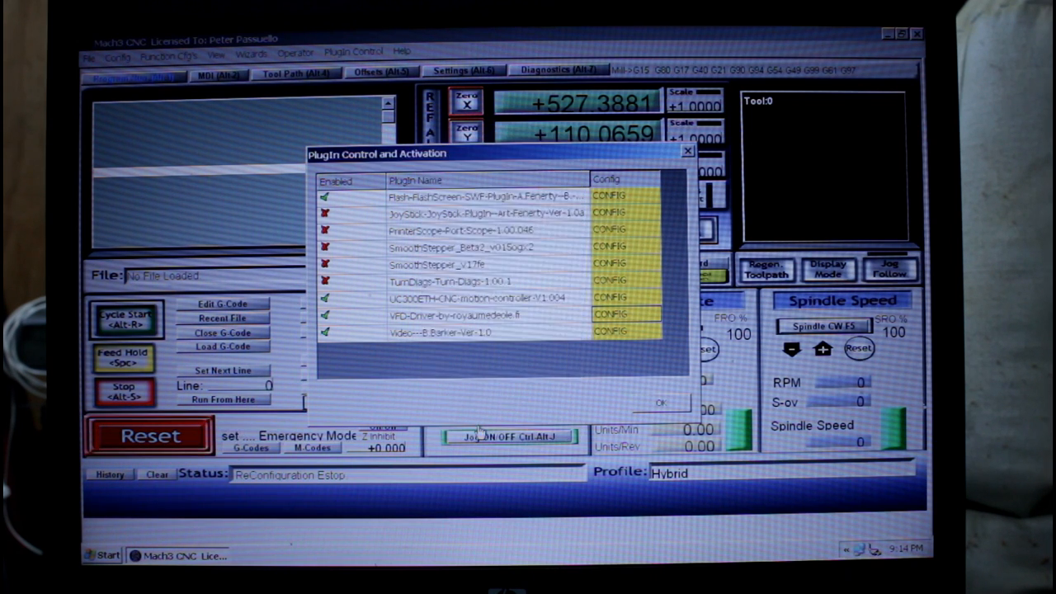
pyautogui.click(611, 315)
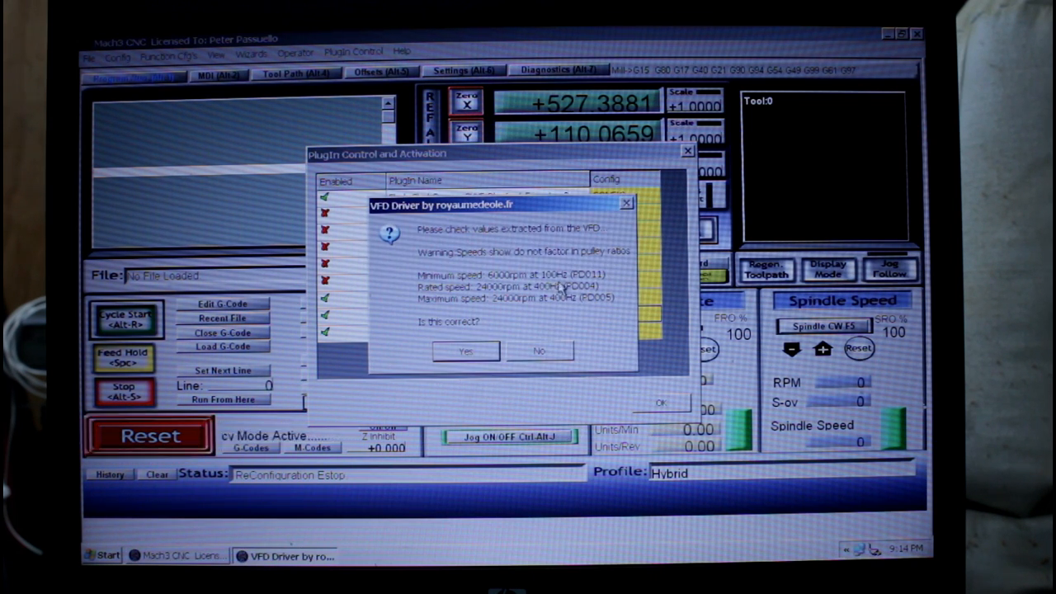
pyautogui.moveTo(544, 313)
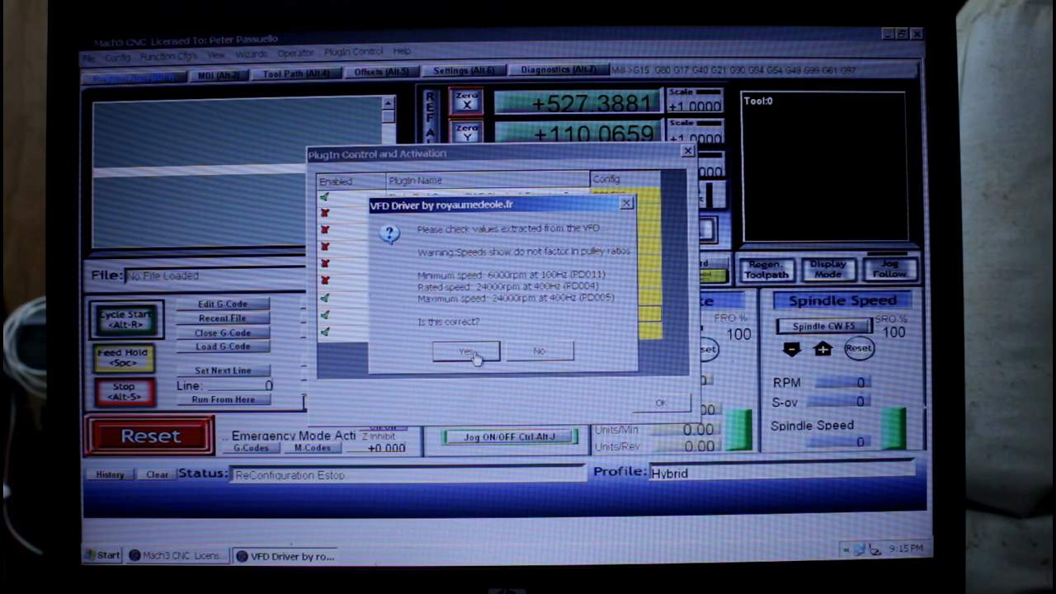
pyautogui.click(466, 351)
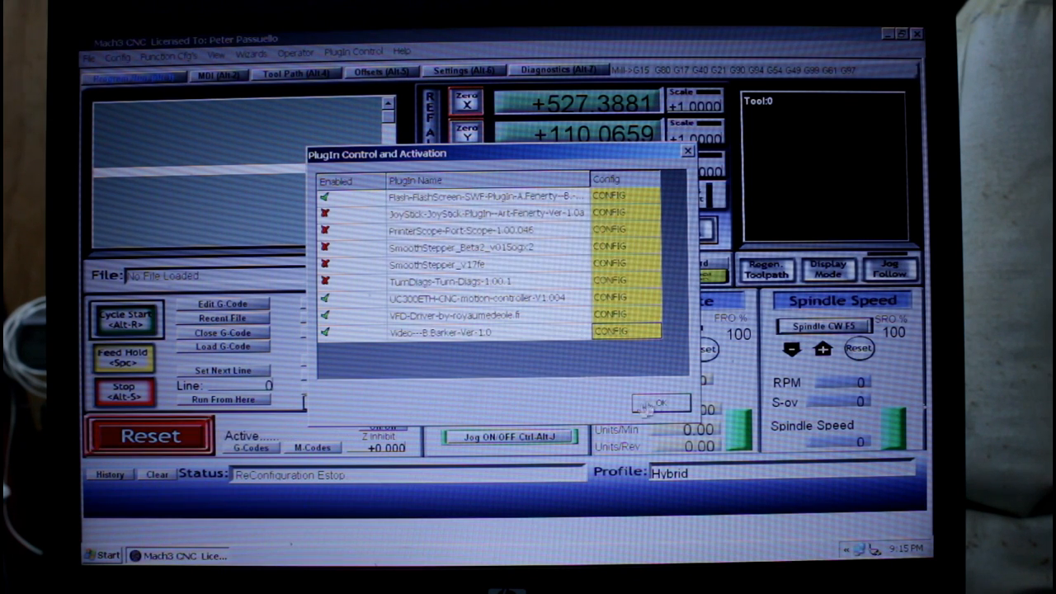
pyautogui.click(660, 403)
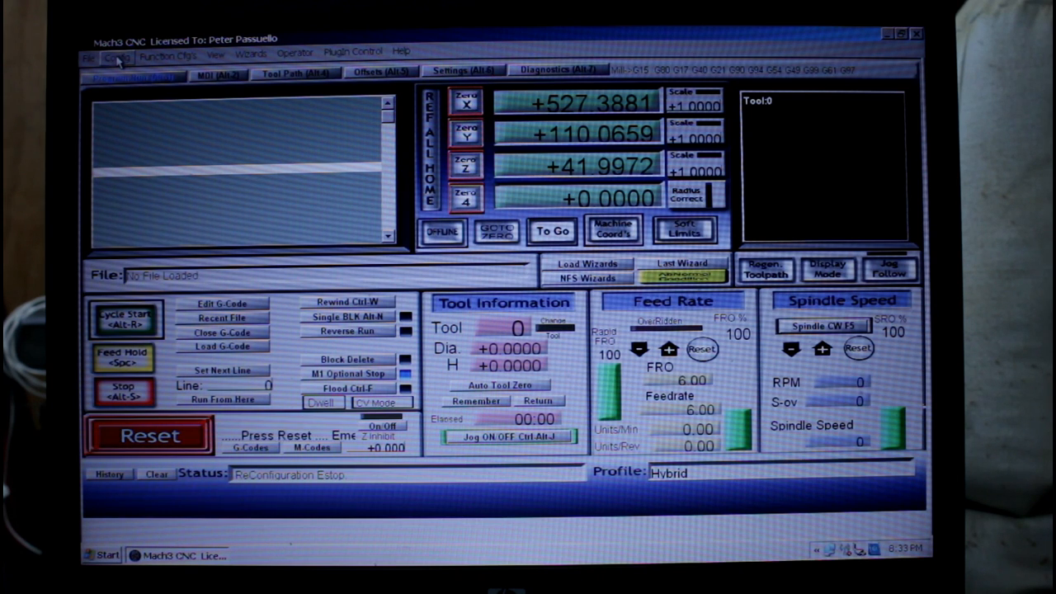
# - Set spindle pulley 1 to Min 0, Max 24000 rpm and Ratio 1
pyautogui.click(117, 57)
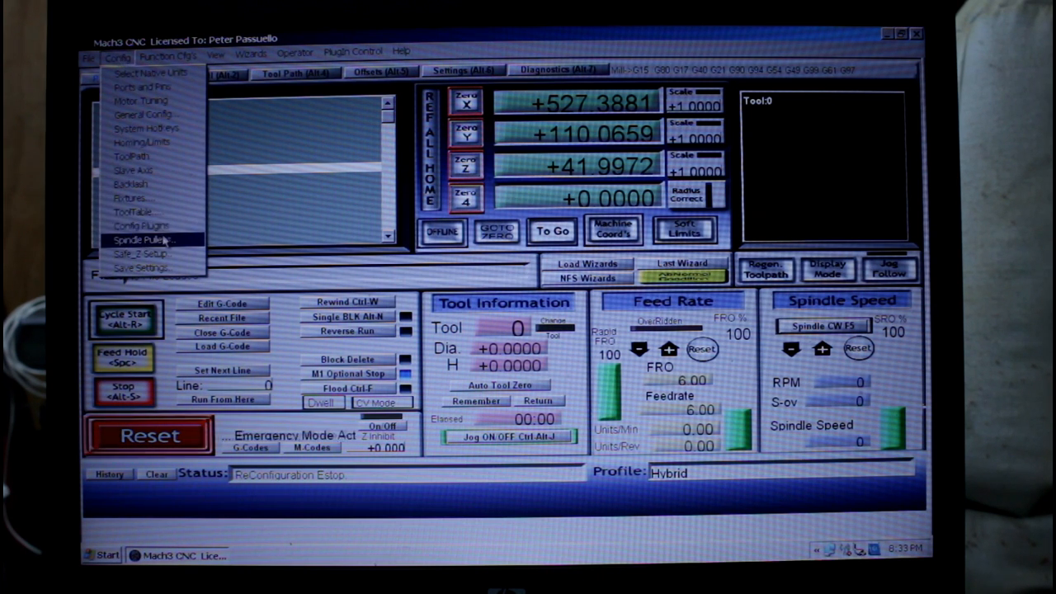
pyautogui.click(144, 239)
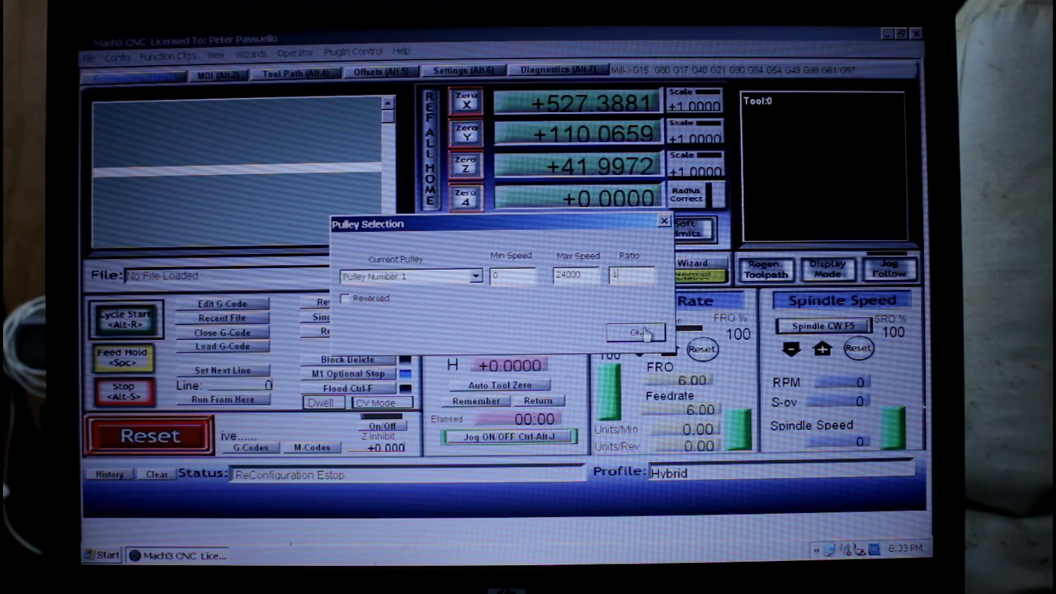
pyautogui.click(637, 332)
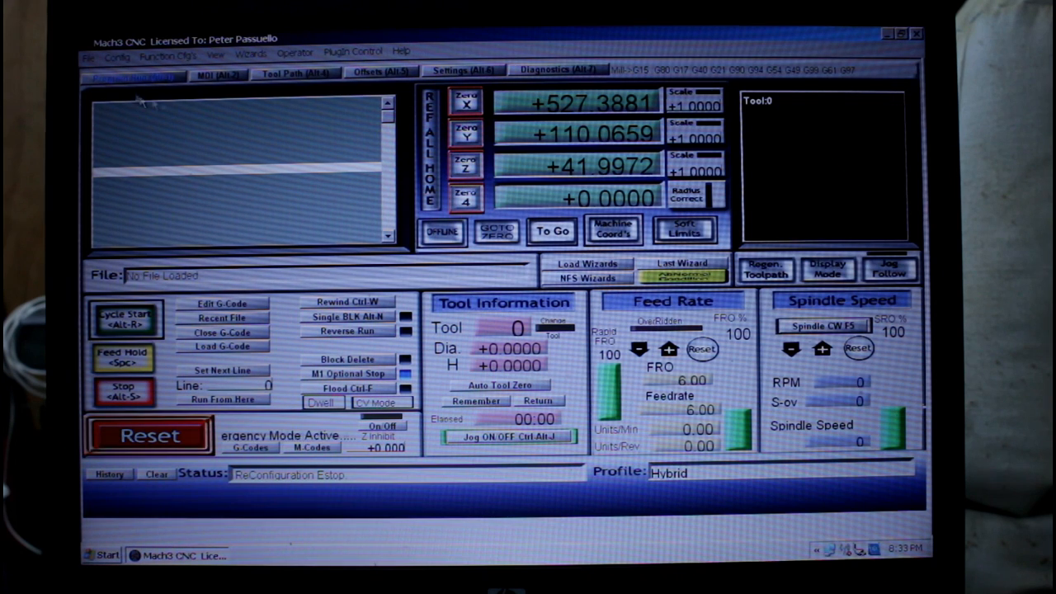
pyautogui.click(117, 57)
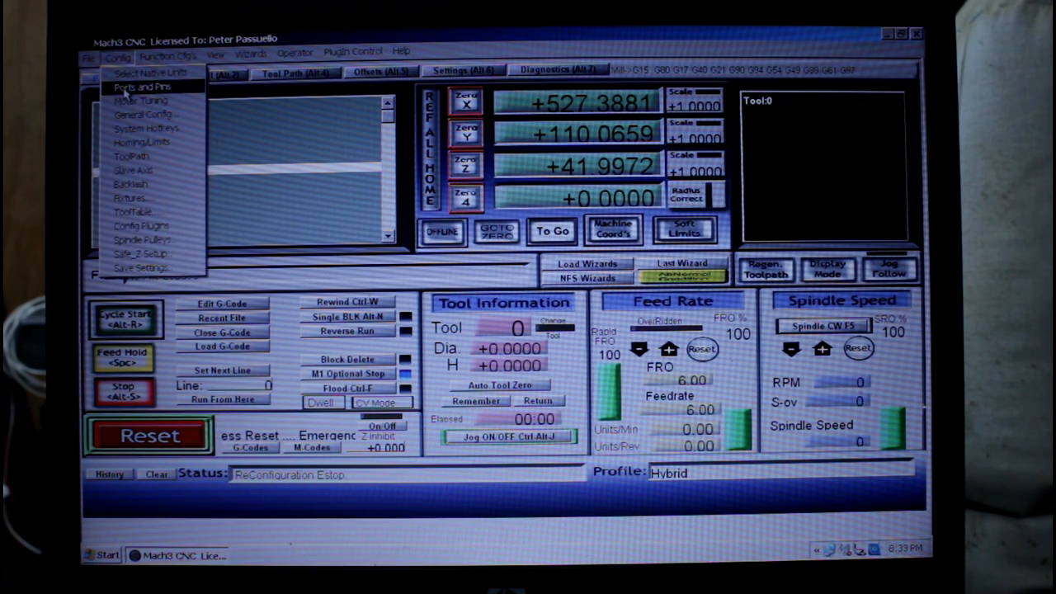
# - Open Config > Ports and Pins on the Output Signals list
pyautogui.click(142, 86)
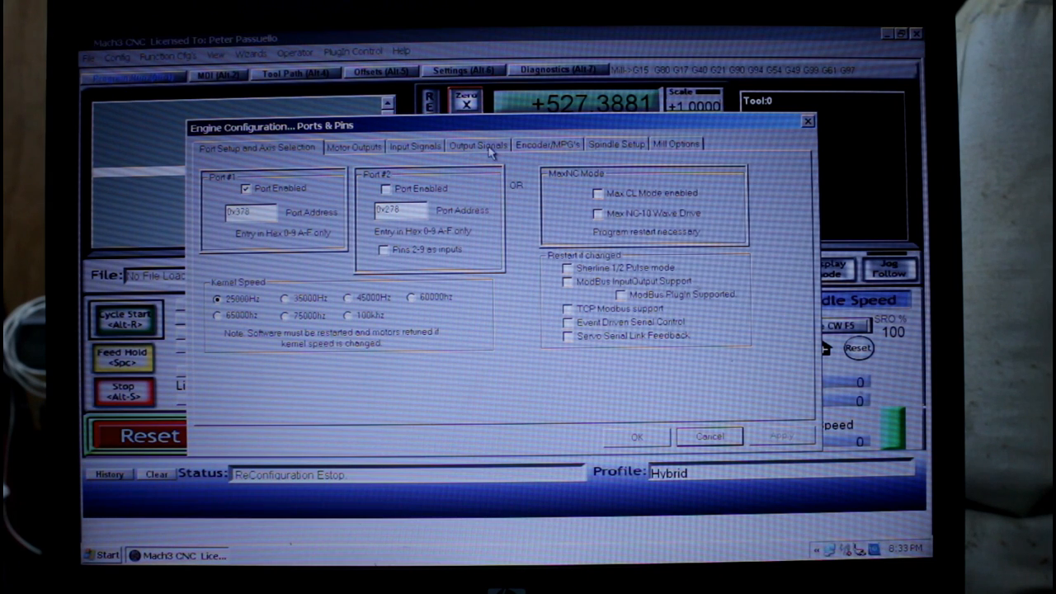
pyautogui.click(477, 143)
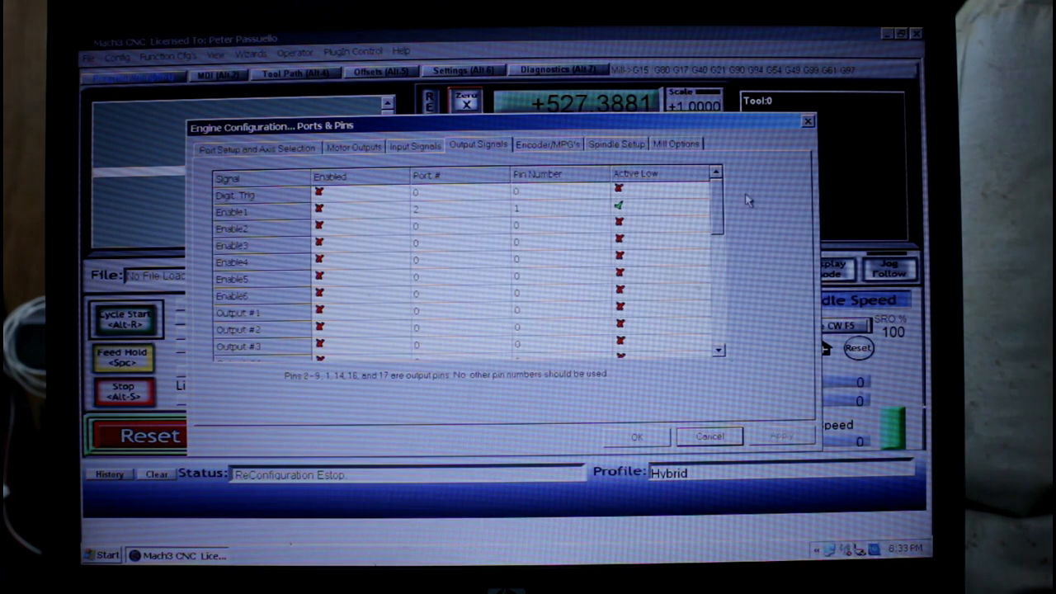
pyautogui.scroll(-3)
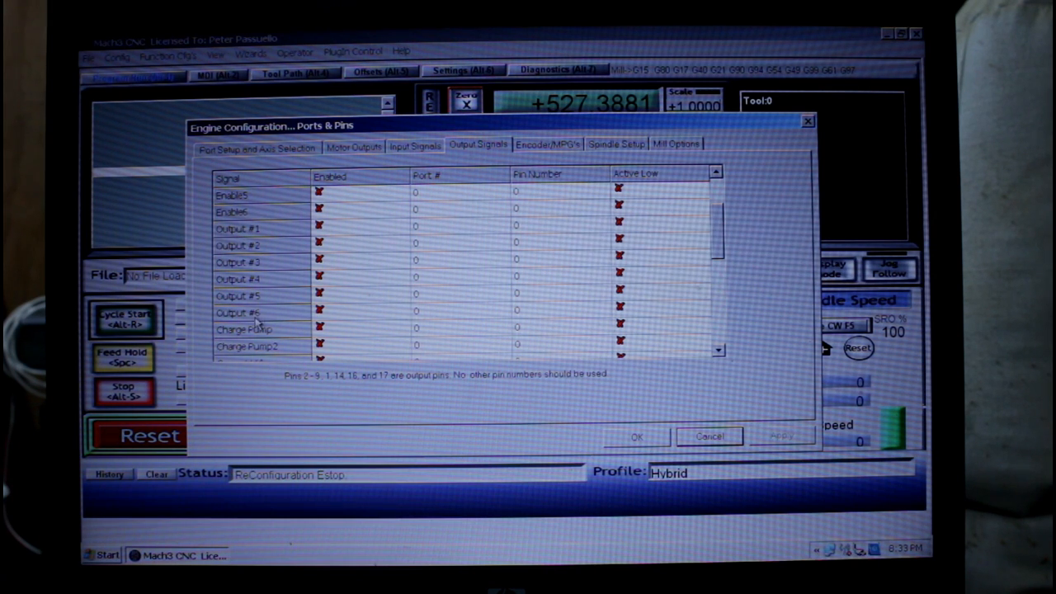
pyautogui.moveTo(260, 314)
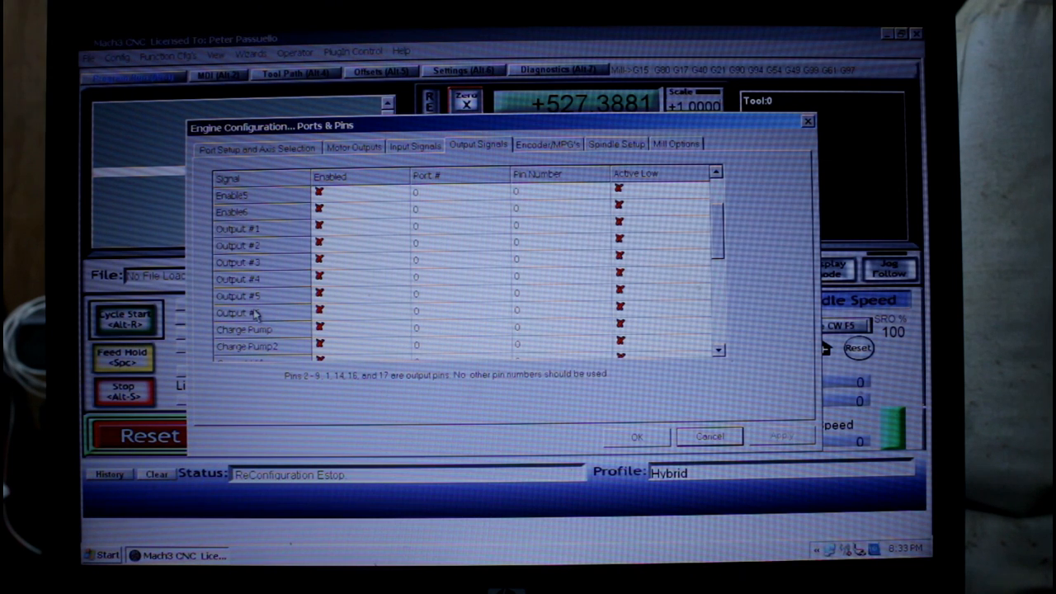
pyautogui.moveTo(272, 326)
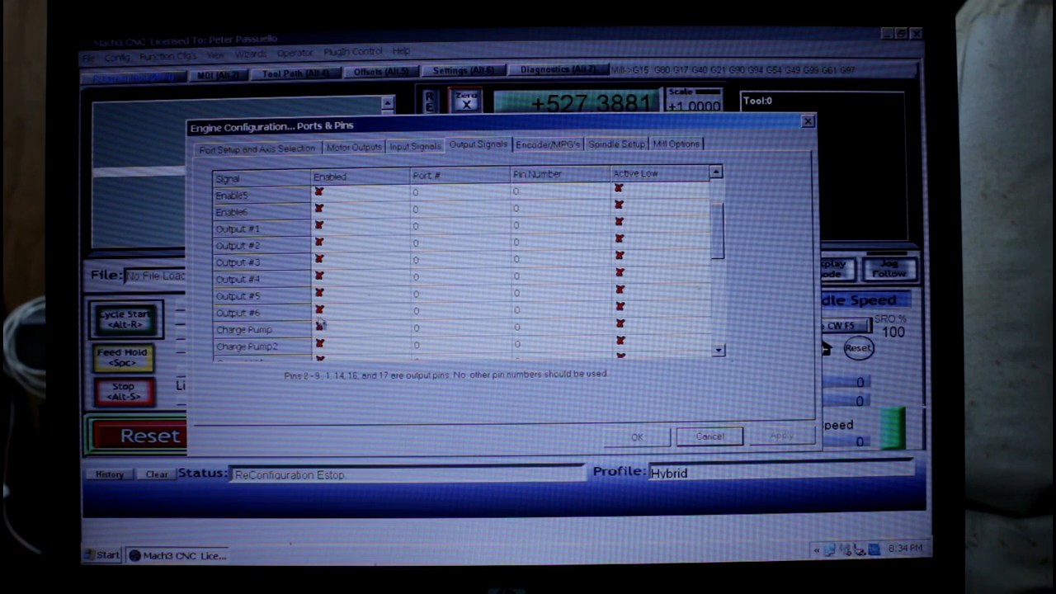
pyautogui.moveTo(280, 321)
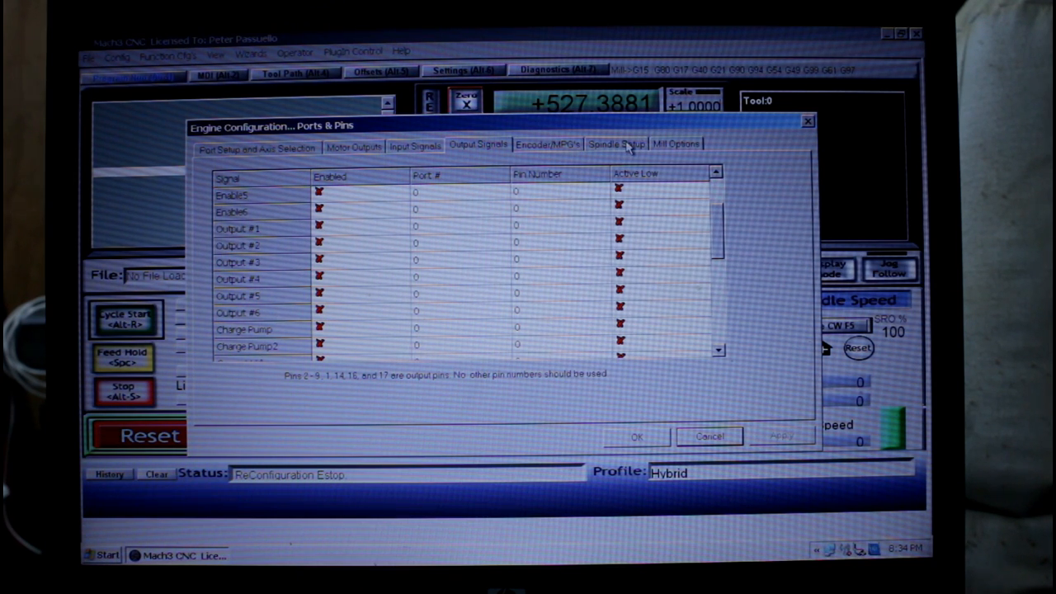
# - On Spindle Setup, set CW/CCW spin-up delays to 3 s and spin-down delays to 10 s
pyautogui.click(616, 144)
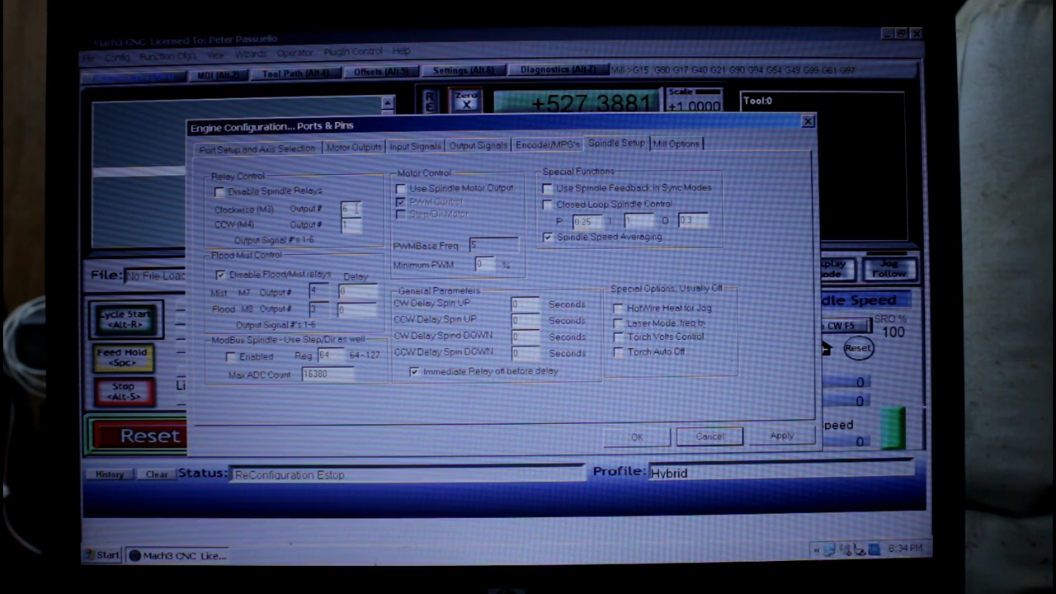
pyautogui.moveTo(565, 363)
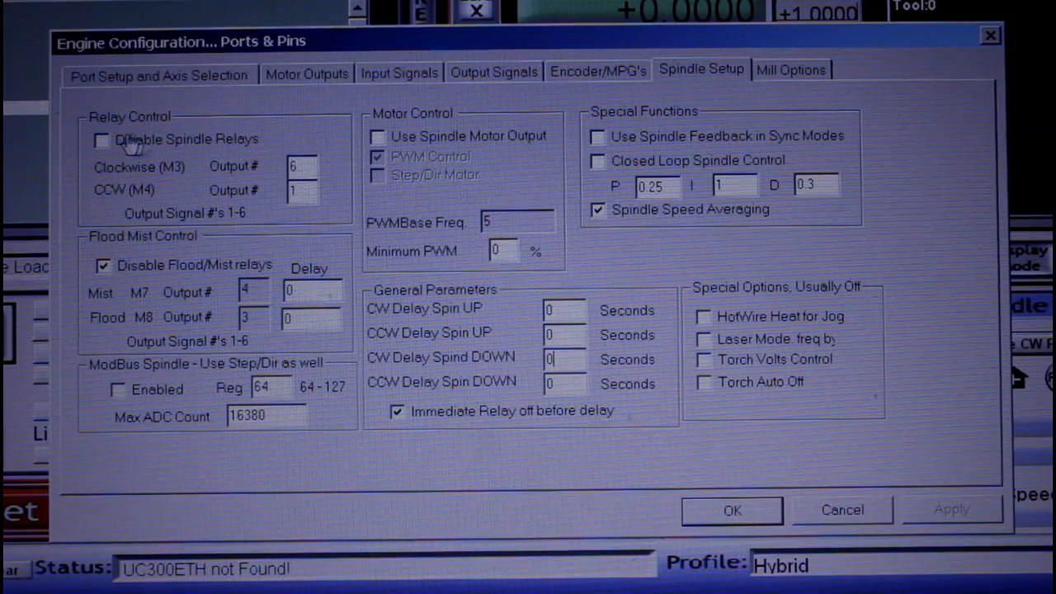
pyautogui.moveTo(458, 279)
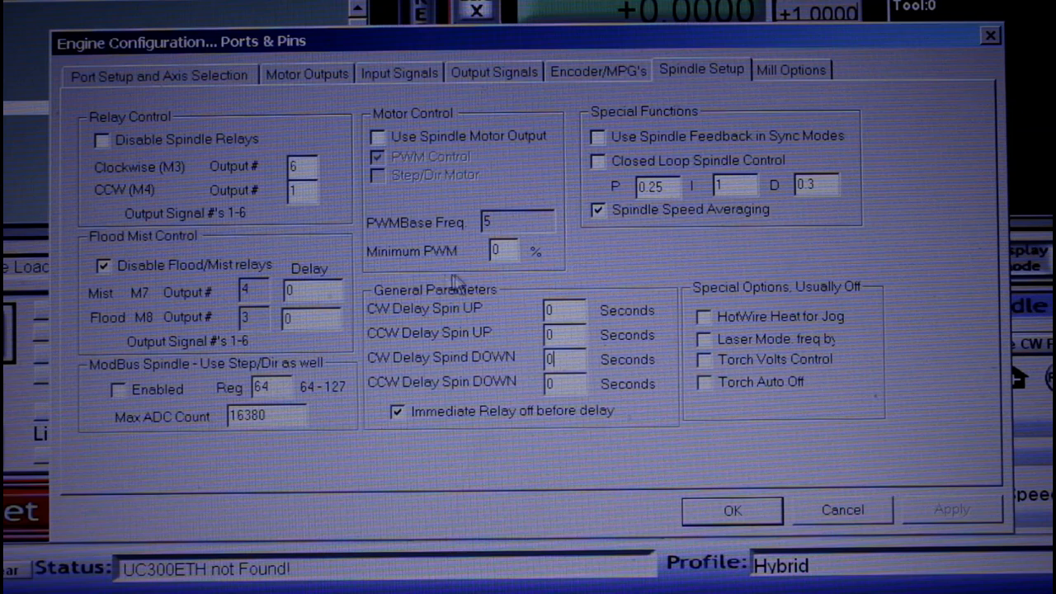
pyautogui.moveTo(446, 309)
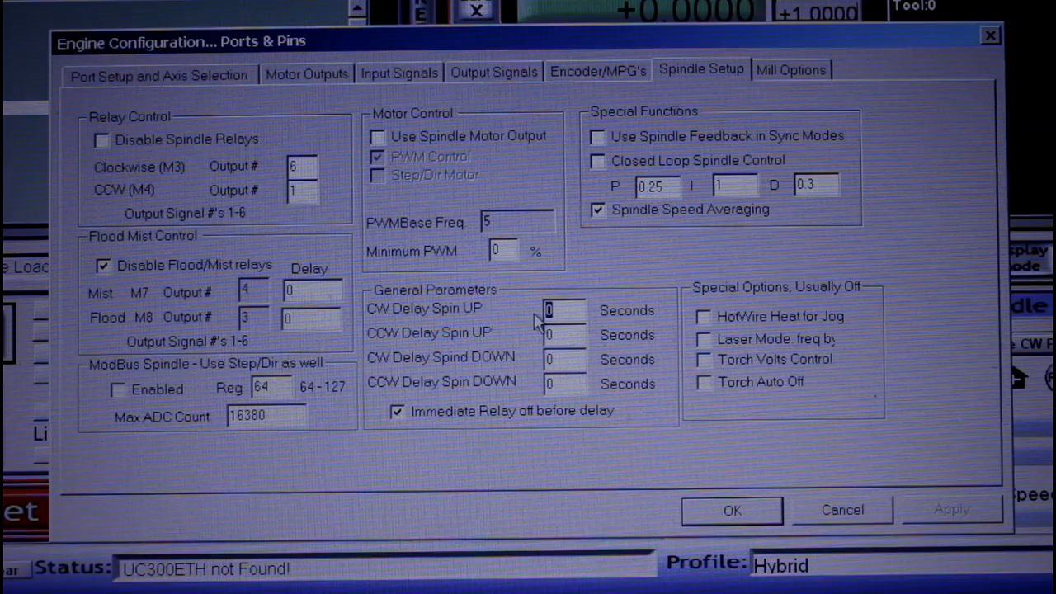
pyautogui.write('3')
pyautogui.click(565, 384)
pyautogui.write('10')
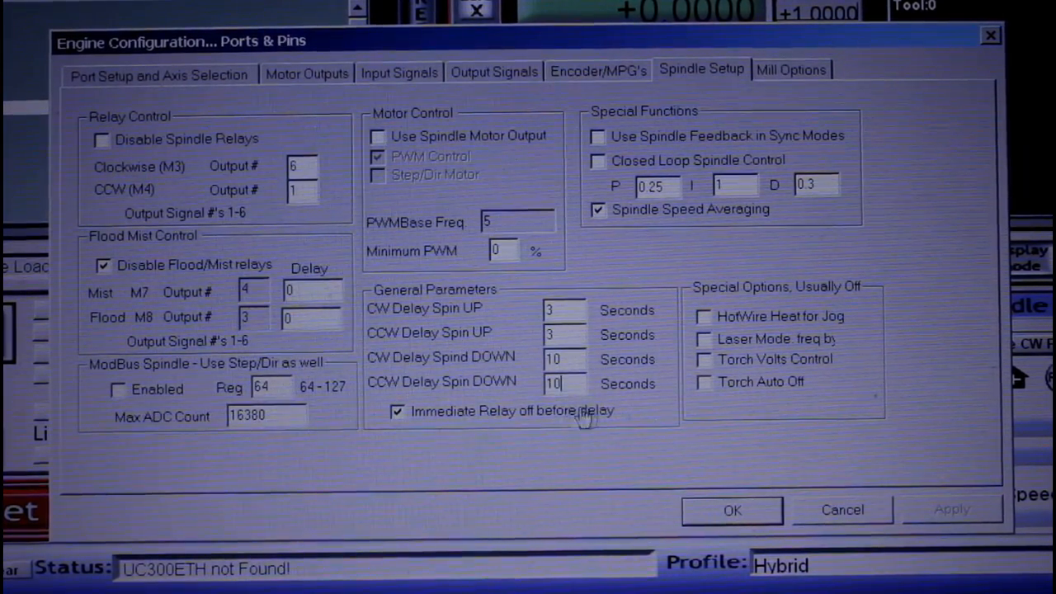
pyautogui.moveTo(588, 374)
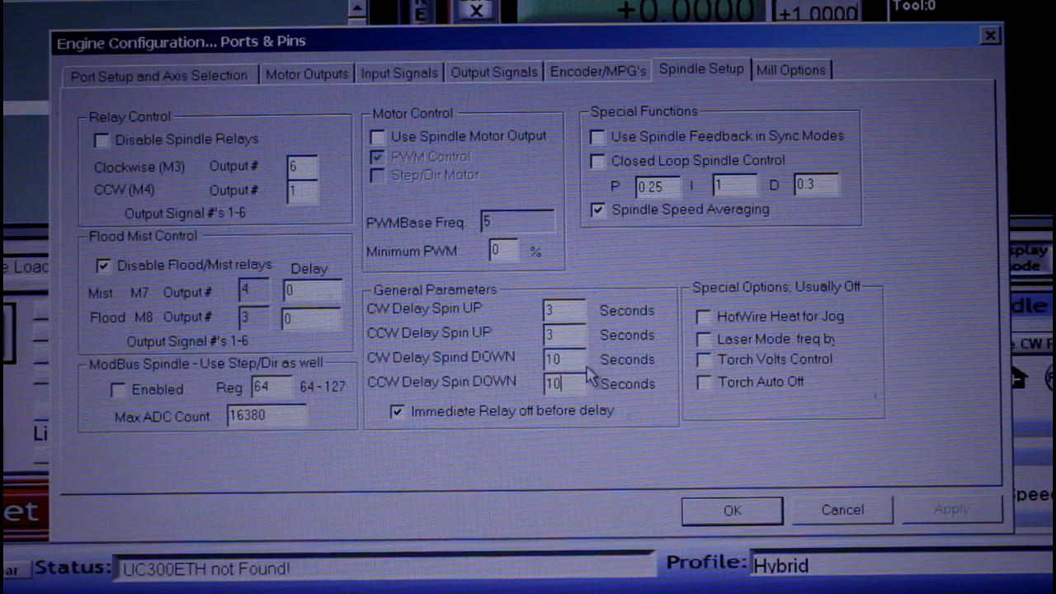
pyautogui.moveTo(433, 326)
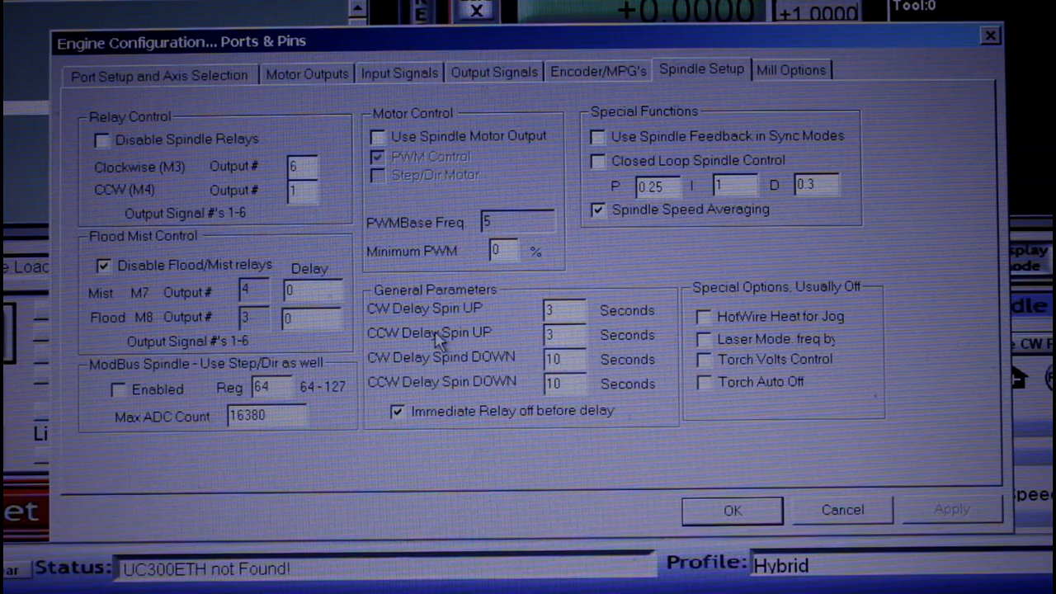
pyautogui.moveTo(582, 334)
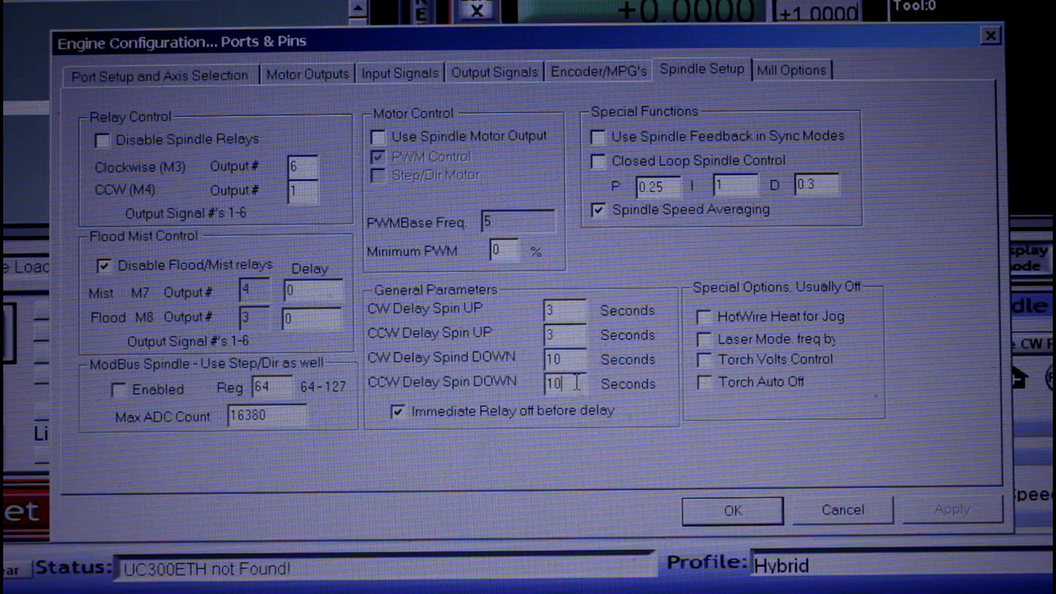
pyautogui.click(731, 509)
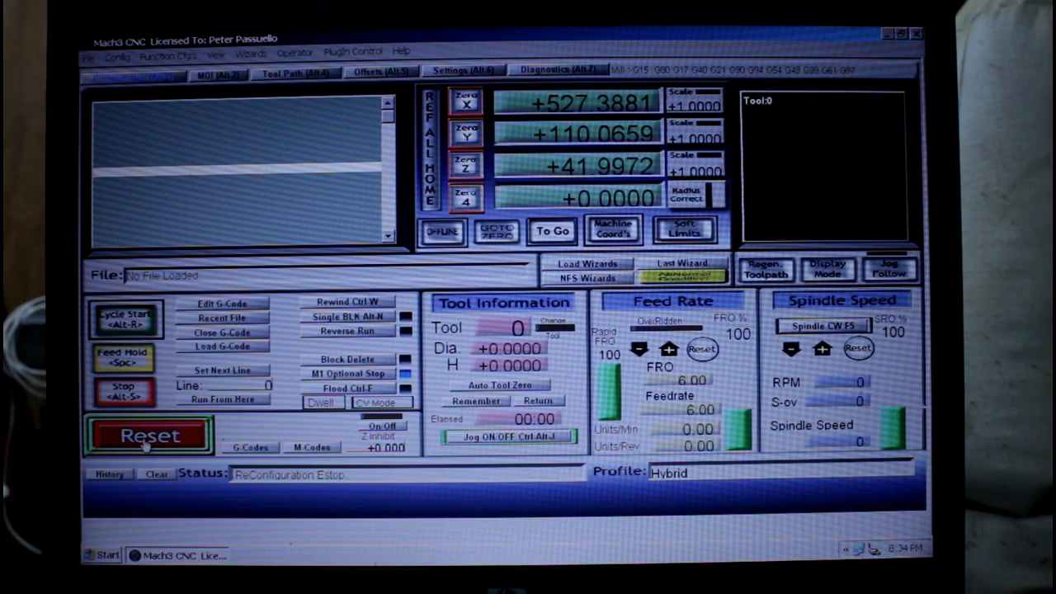
# - Press Reset repeatedly until Mach3 leaves the flashing Estop state
pyautogui.click(149, 435)
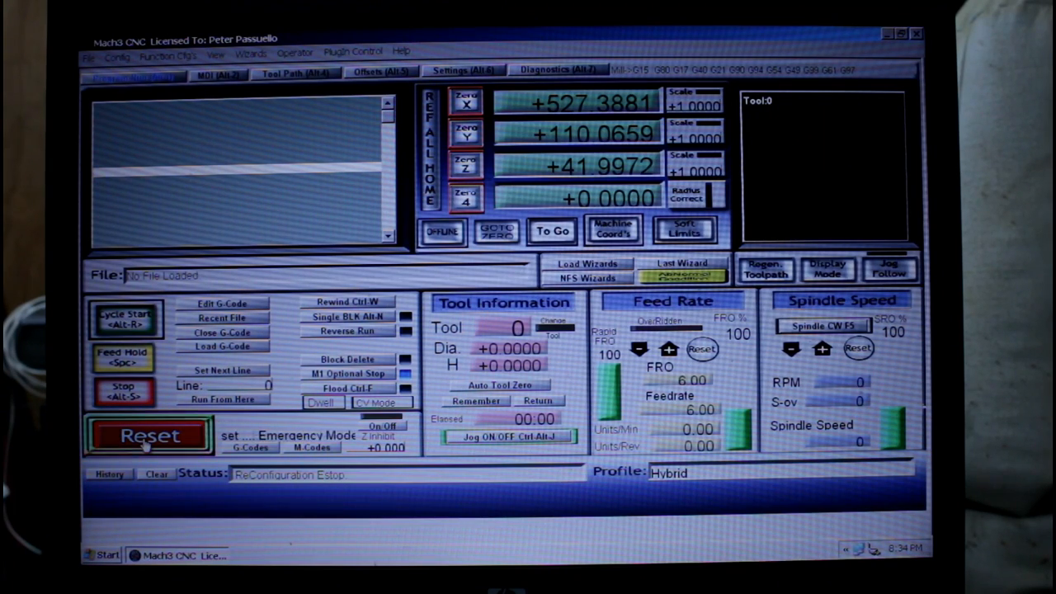
pyautogui.click(116, 55)
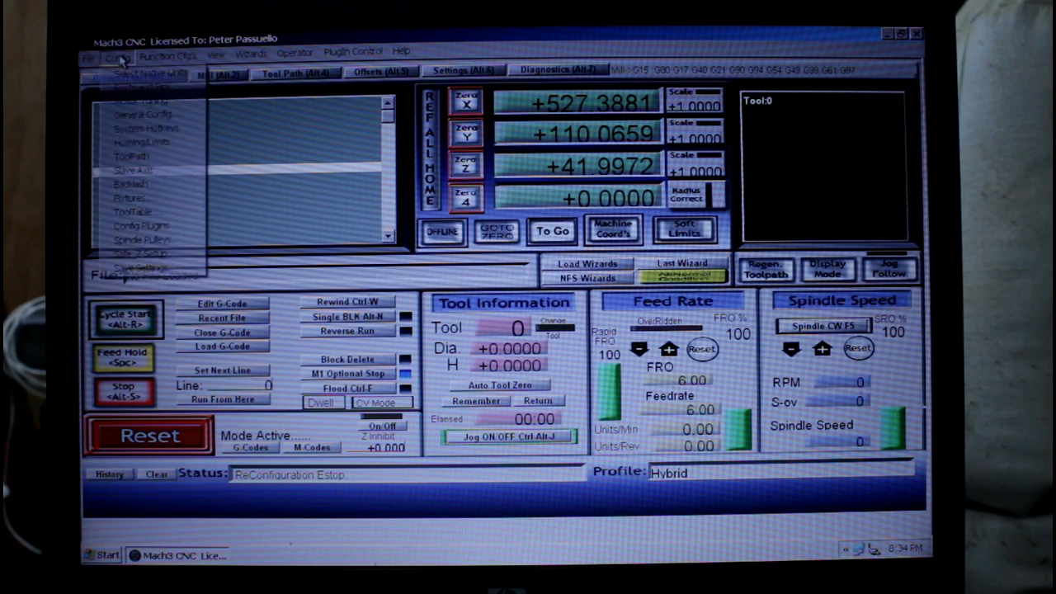
pyautogui.moveTo(139, 212)
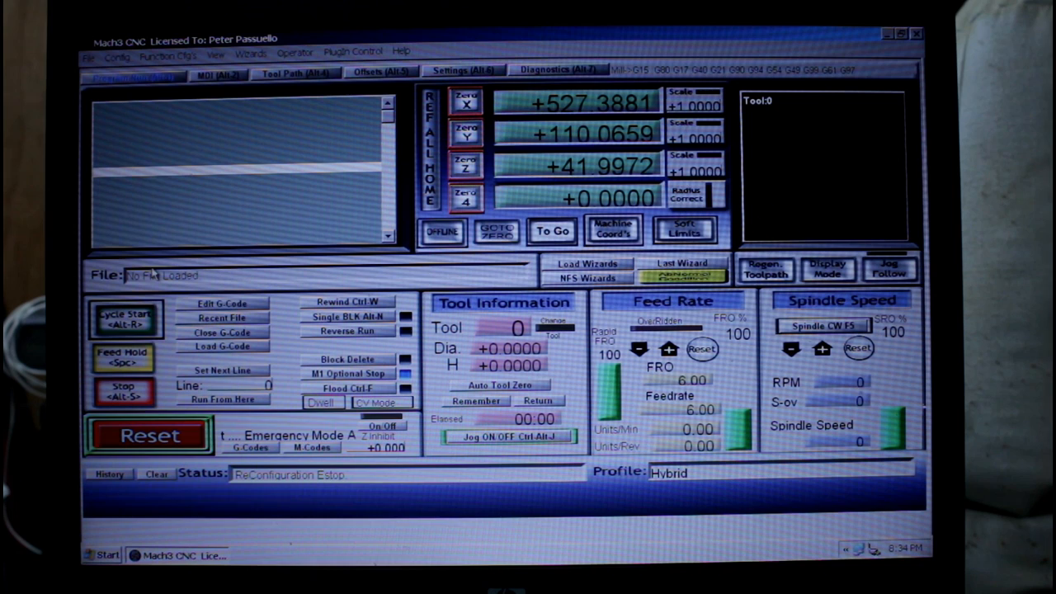
pyautogui.click(148, 434)
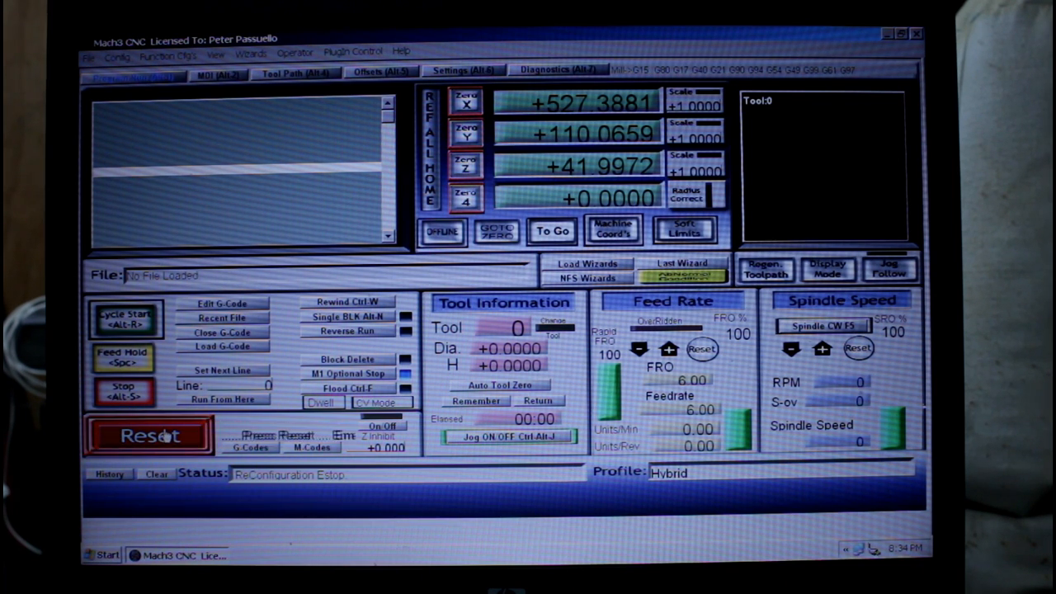
pyautogui.click(148, 435)
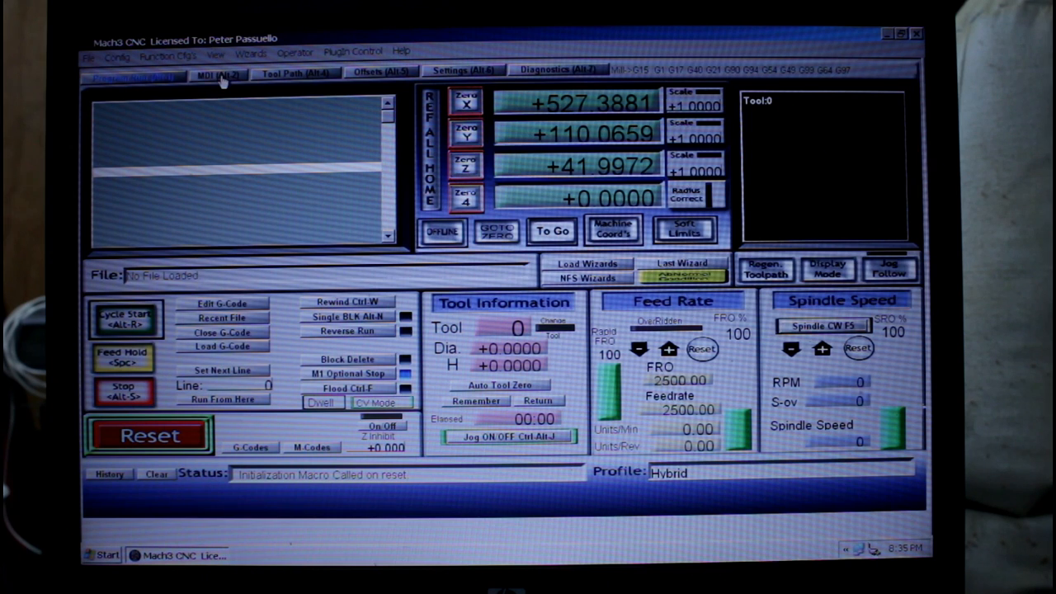
# - Run the MDI command S10000 to spin the spindle at 10000 rpm
pyautogui.click(217, 74)
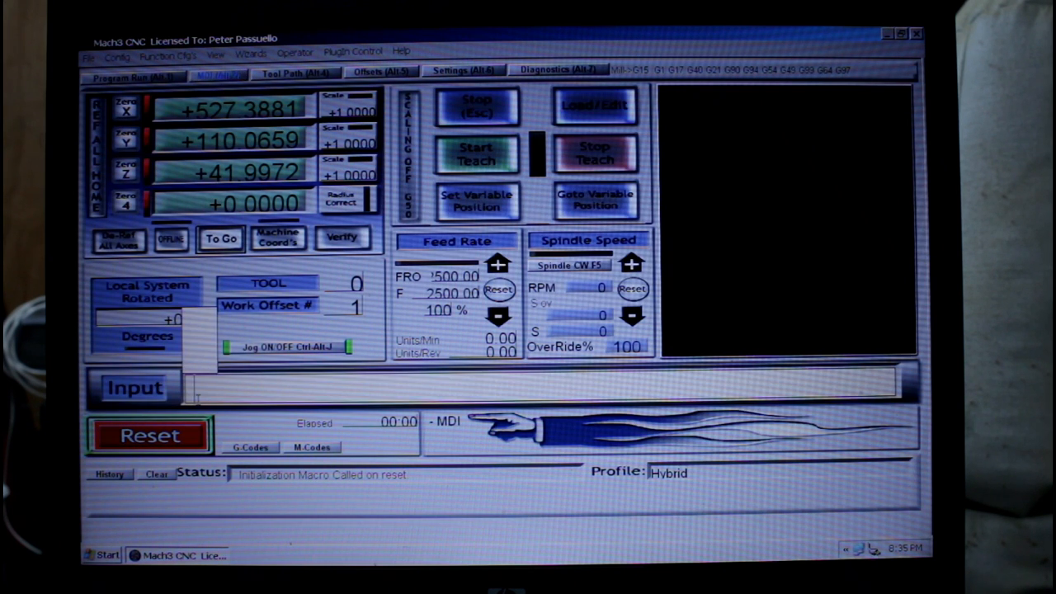
pyautogui.write('S')
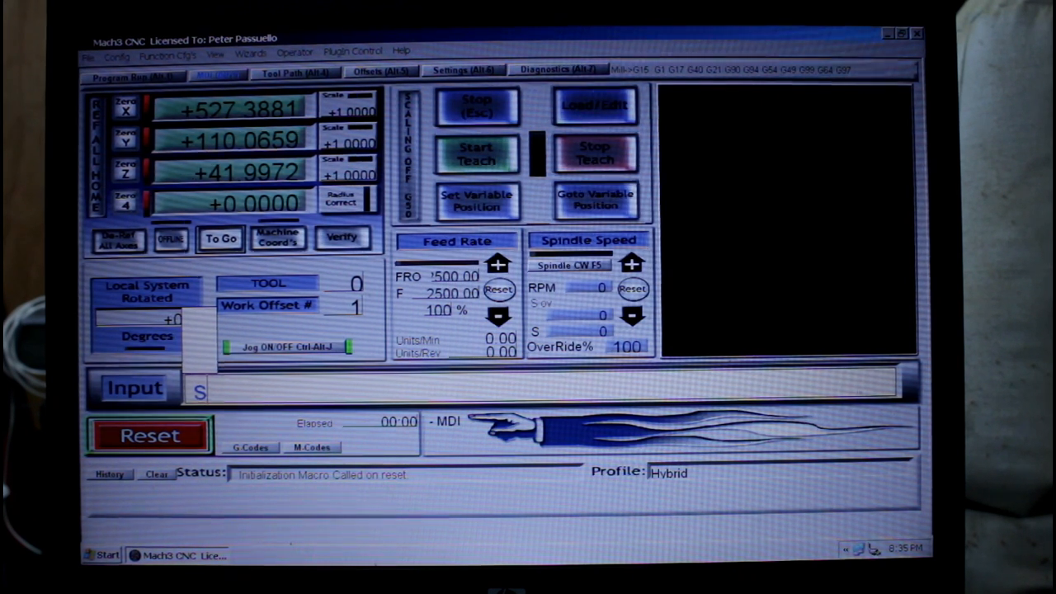
pyautogui.write('1000')
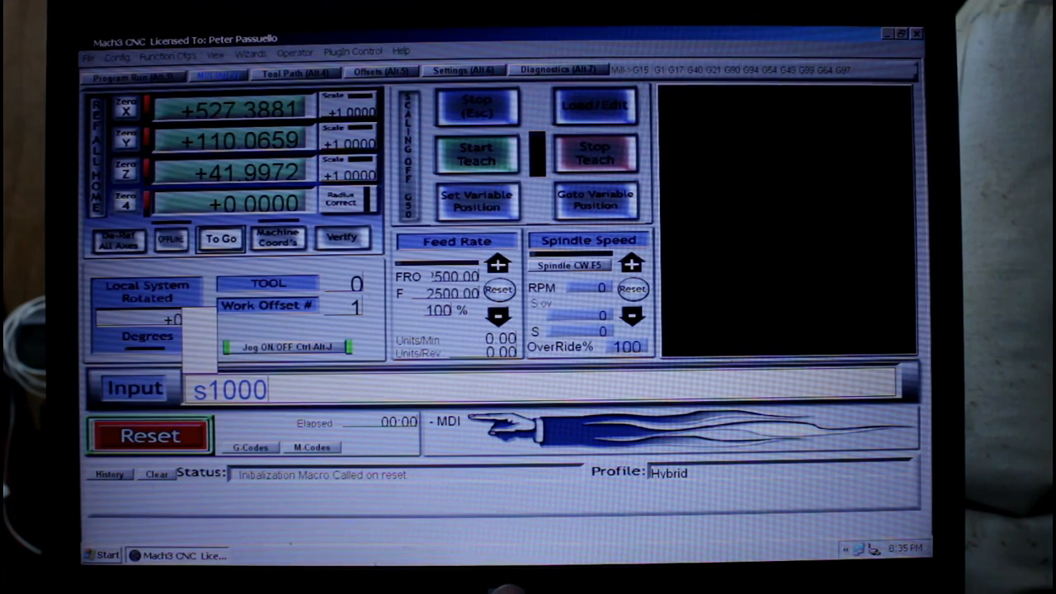
pyautogui.write('0')
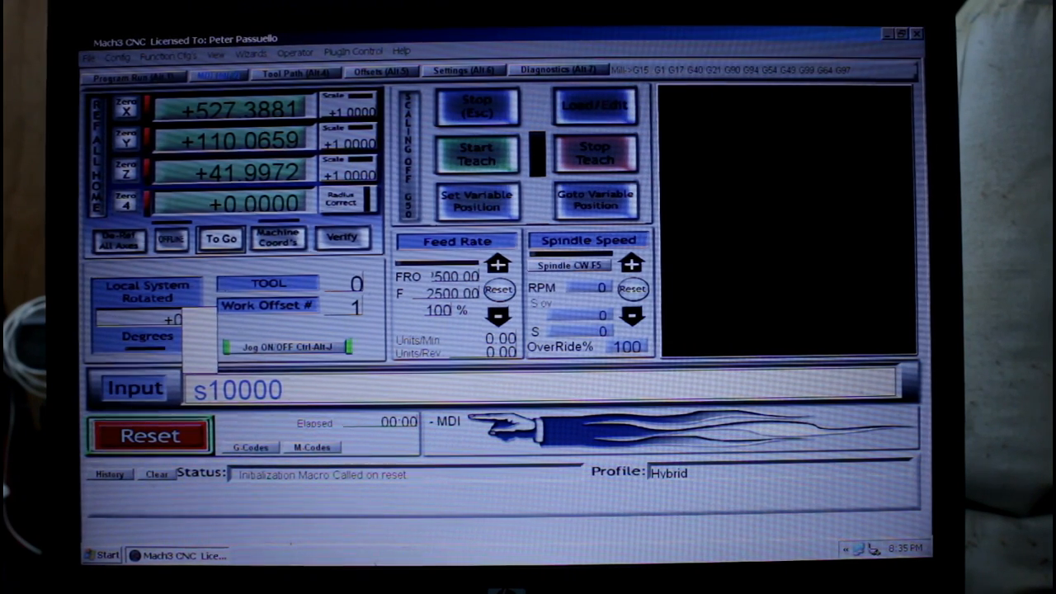
pyautogui.press('Return')
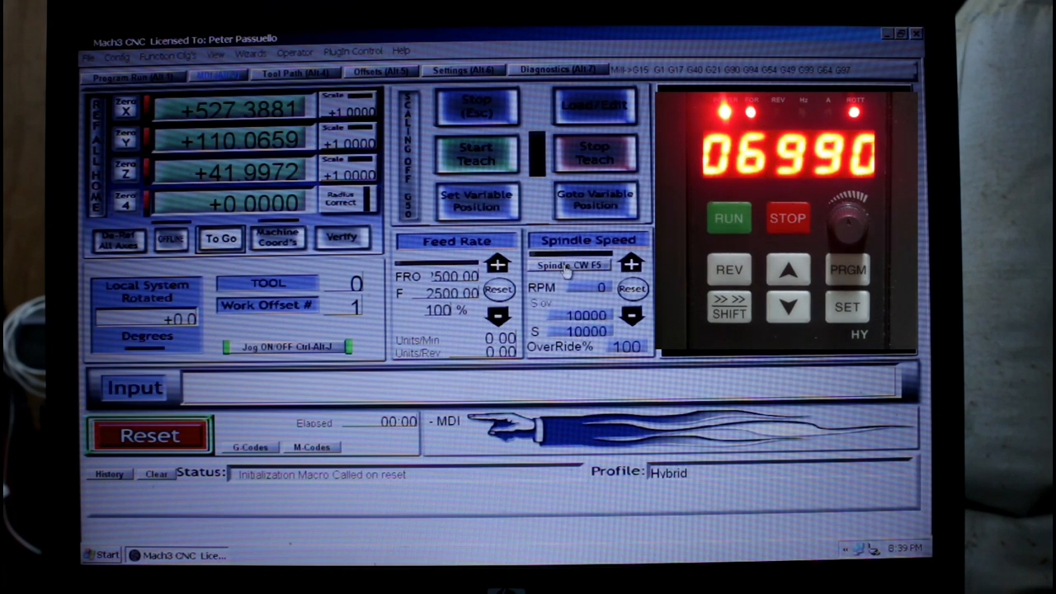
# - Start the spindle clockwise and raise the speed override up toward 24000 rpm
pyautogui.click(631, 264)
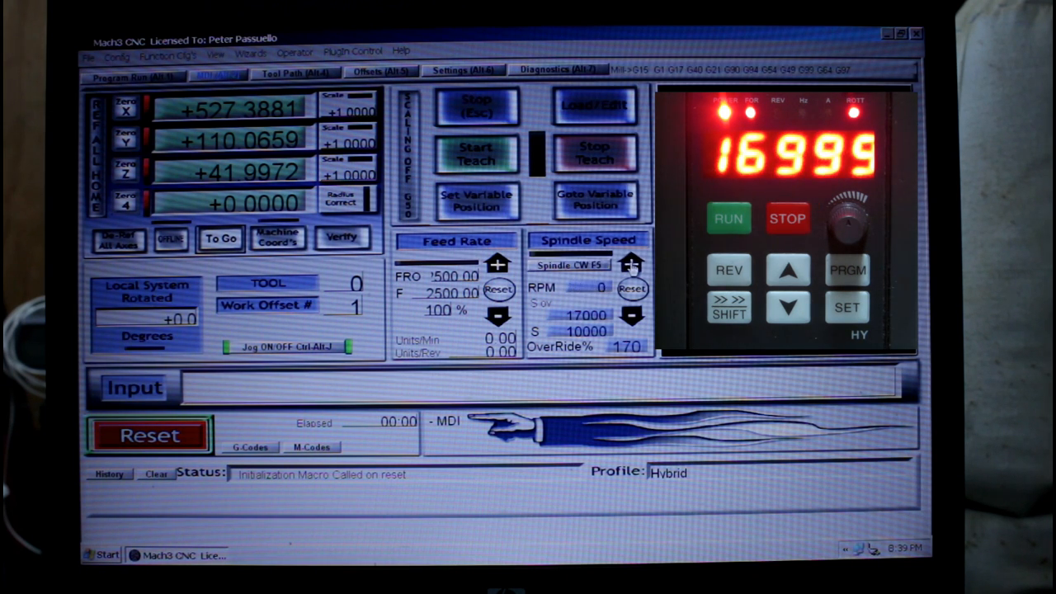
pyautogui.click(632, 265)
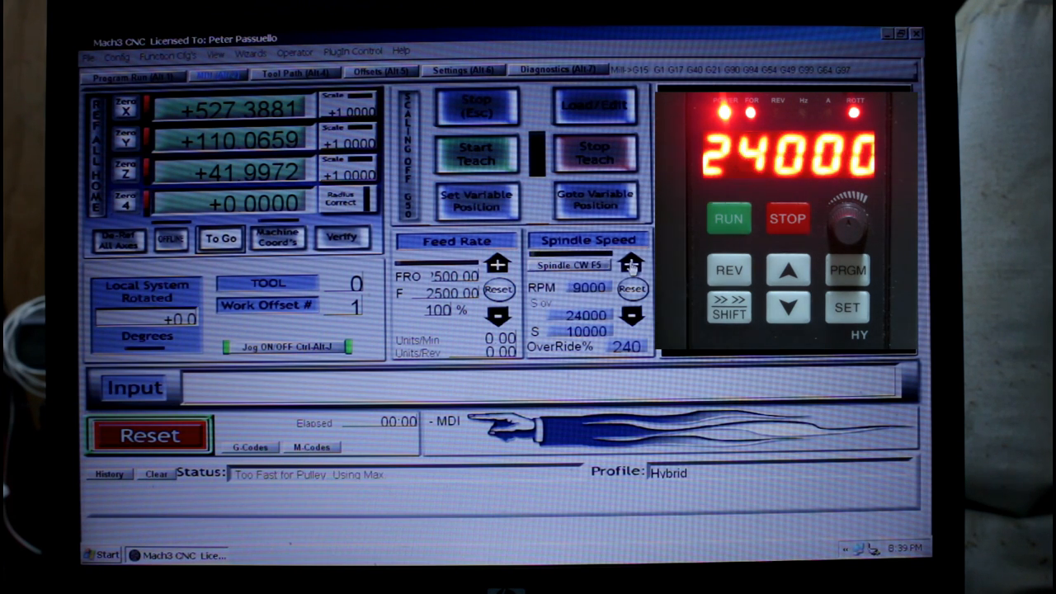
pyautogui.click(631, 316)
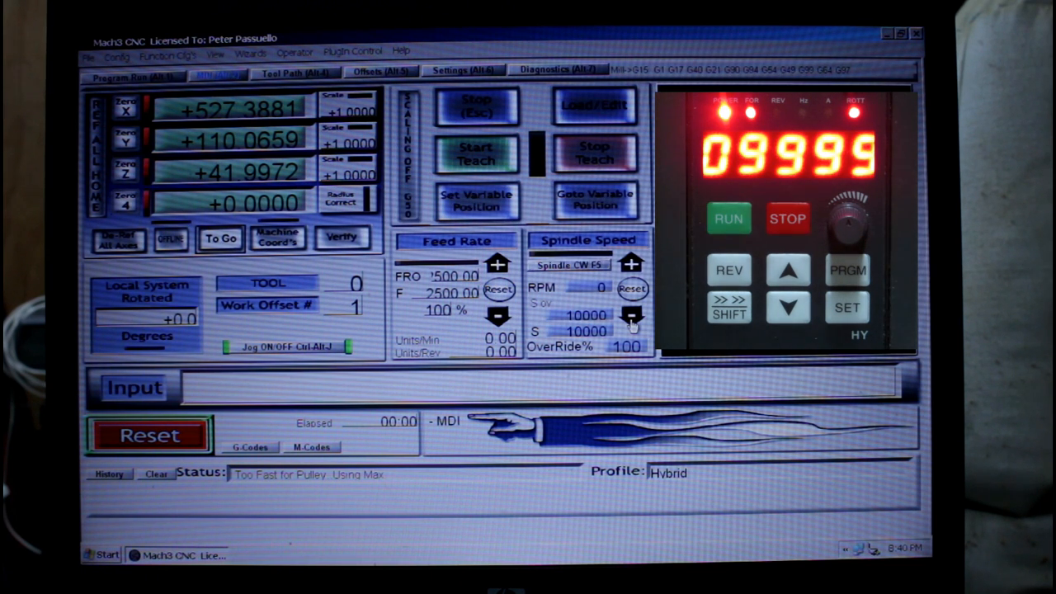
# - Lower the override through 60% and 30% toward 3900 rpm, then restore 100% (about 10000 rpm)
pyautogui.click(631, 317)
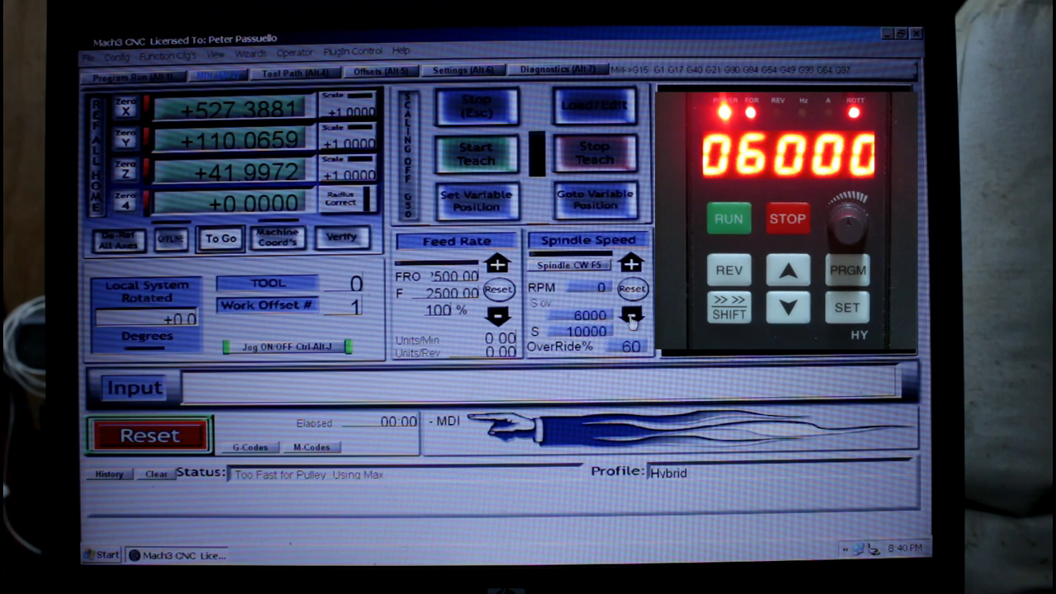
pyautogui.click(631, 317)
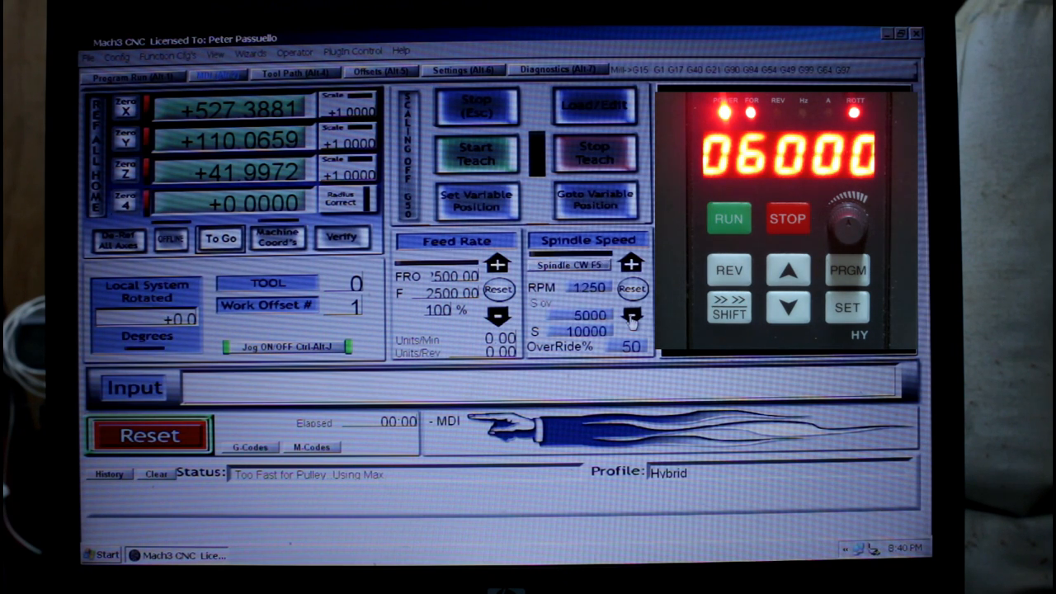
pyautogui.click(632, 317)
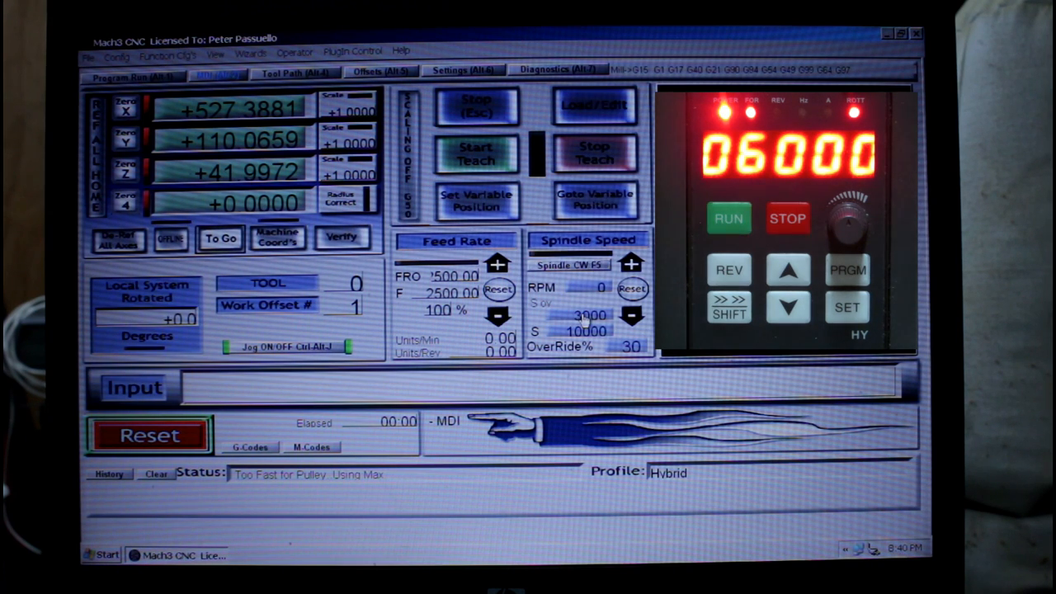
pyautogui.click(631, 264)
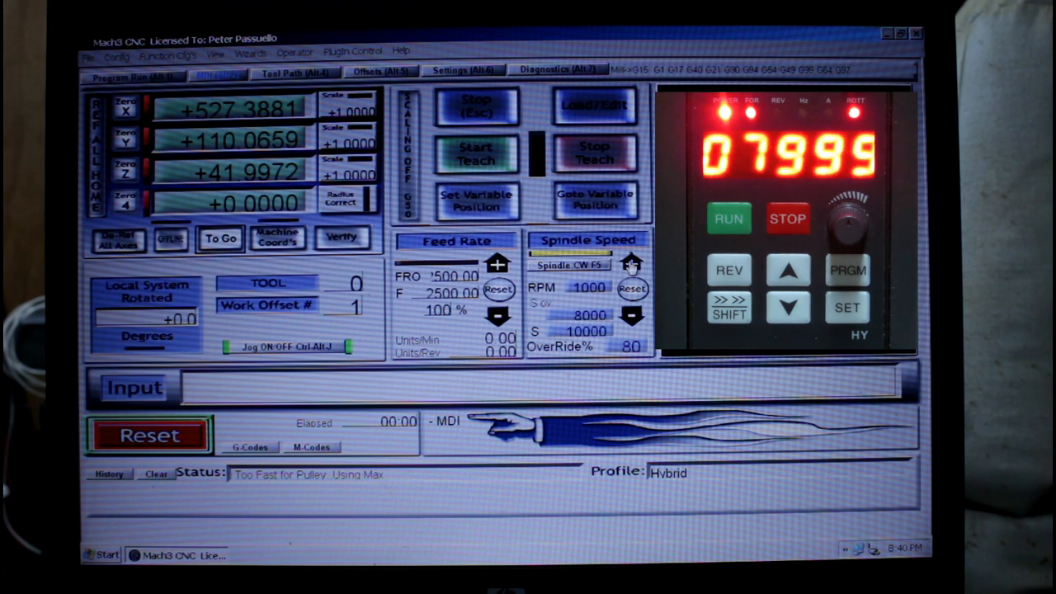
pyautogui.click(631, 262)
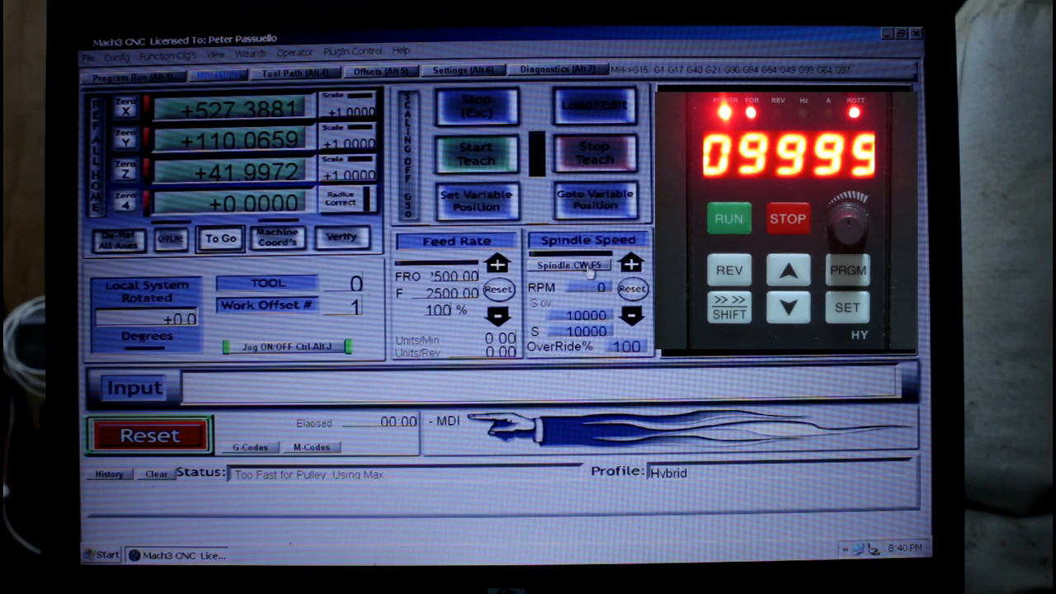